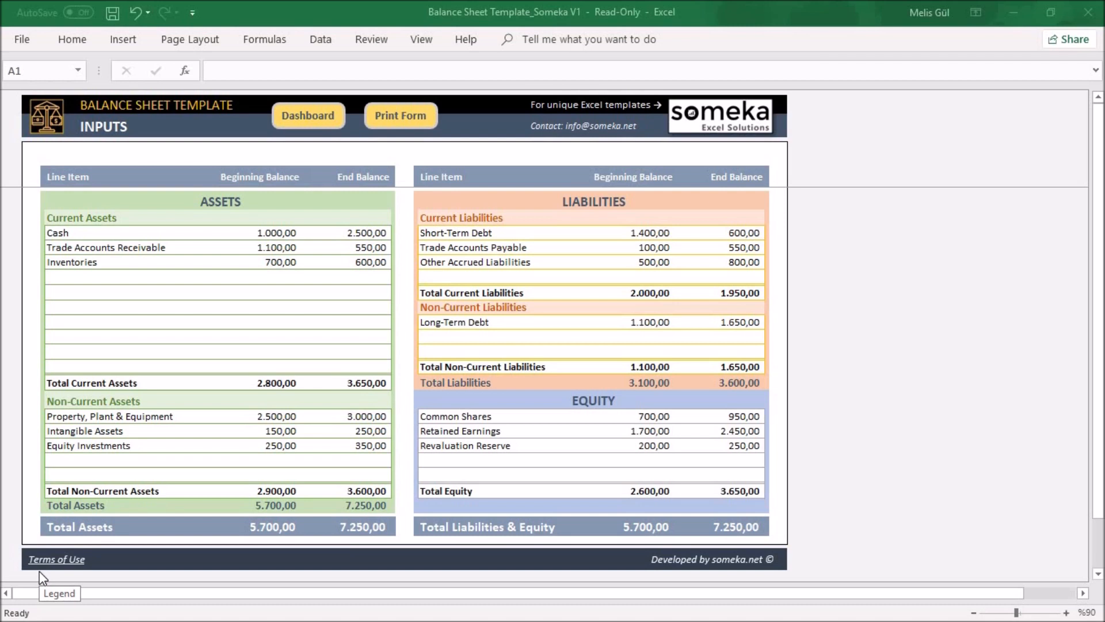
pyautogui.moveTo(615, 592)
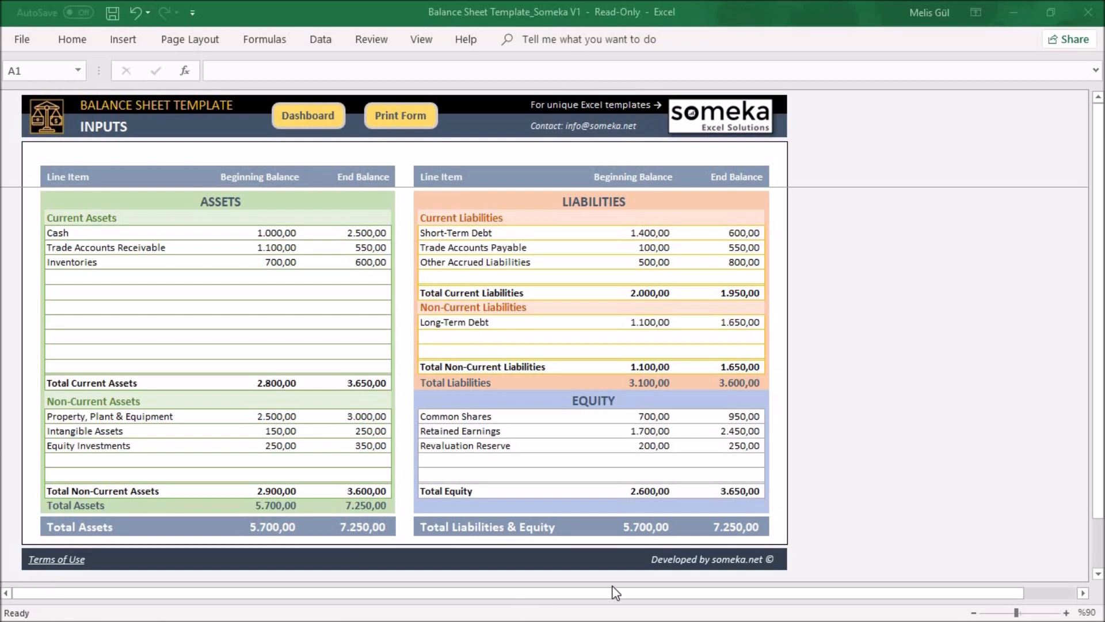
pyautogui.moveTo(612, 596)
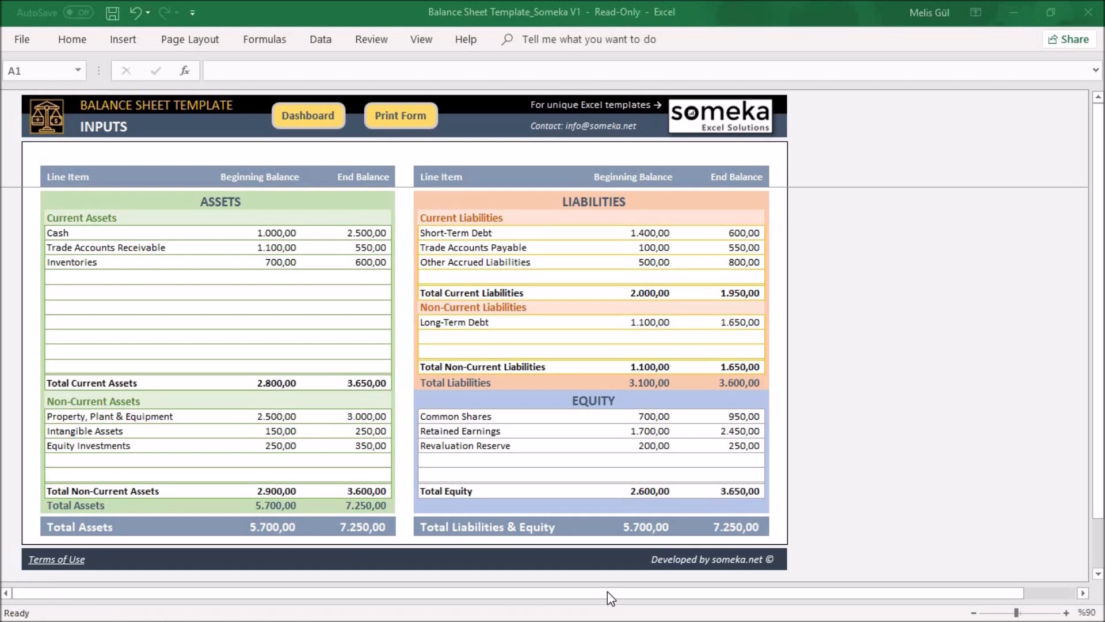
pyautogui.moveTo(266, 139)
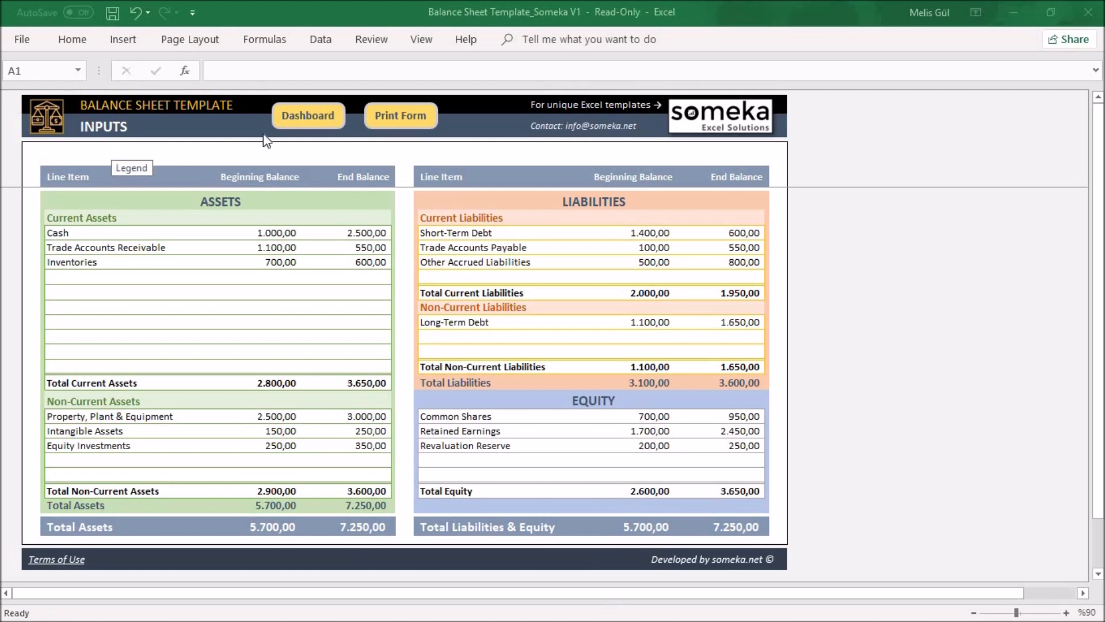
# Step: Add Raw Materials to current assets with balances of 3,500 and 2,000
pyautogui.click(400, 115)
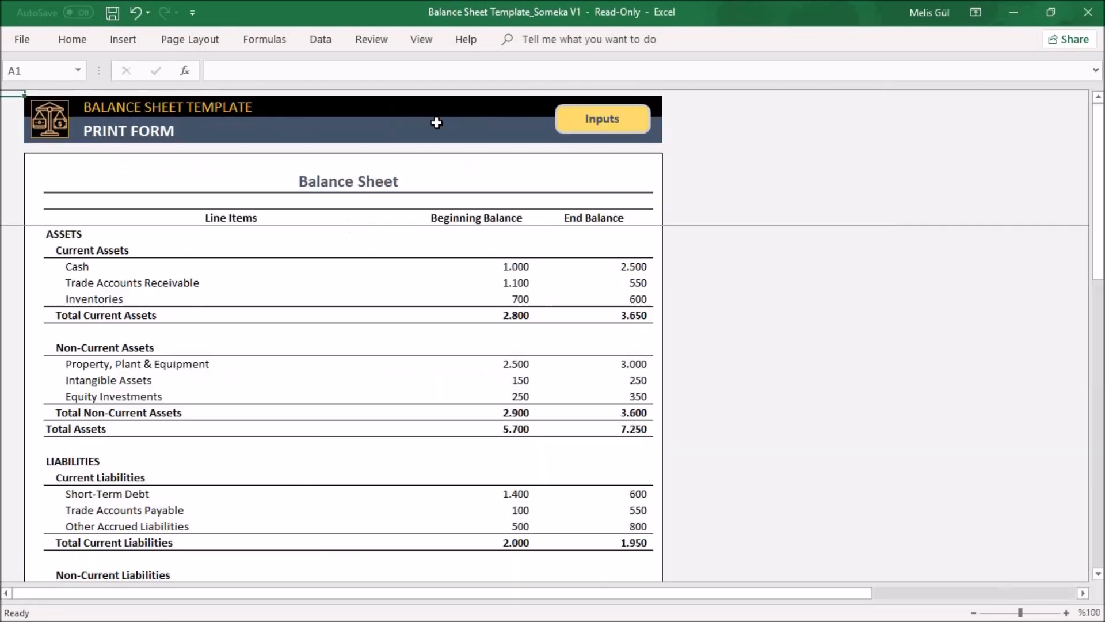
pyautogui.click(602, 117)
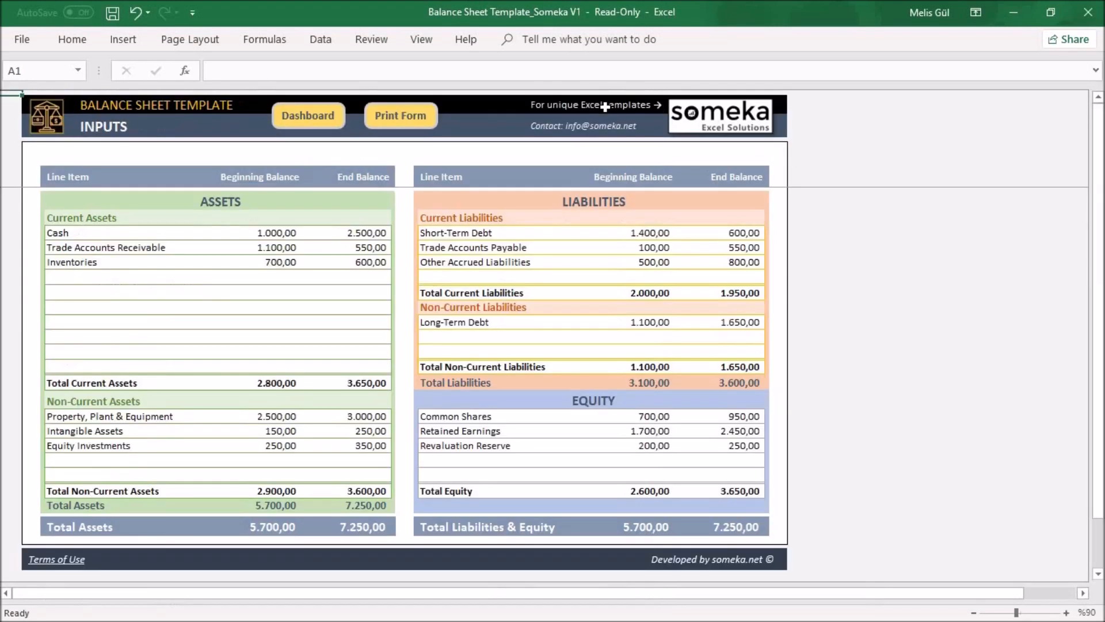
pyautogui.moveTo(123, 128)
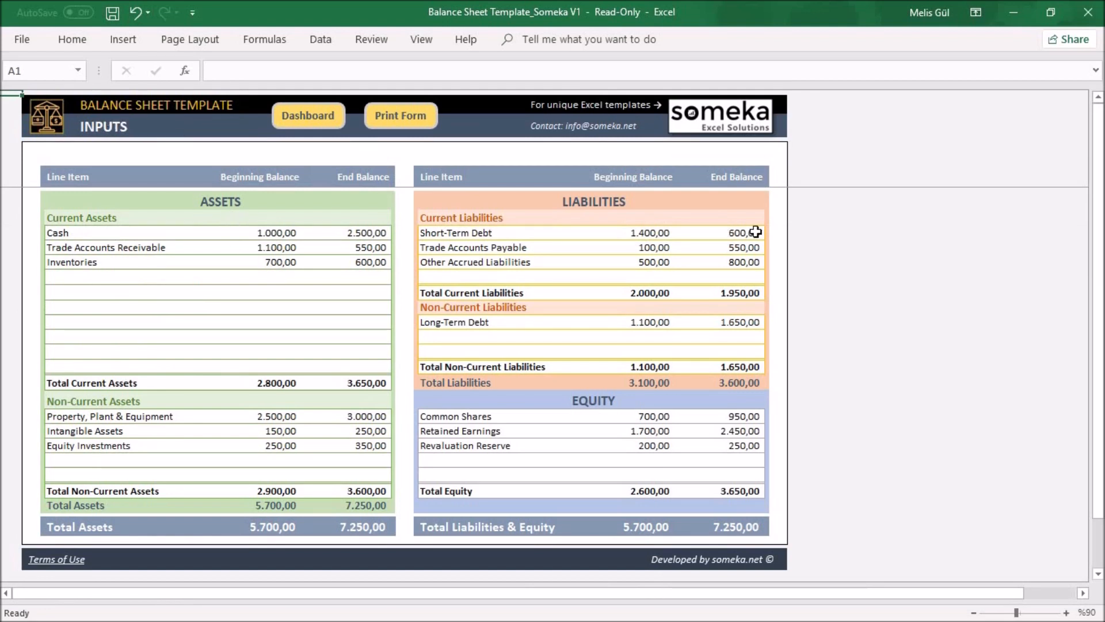
pyautogui.moveTo(610, 415)
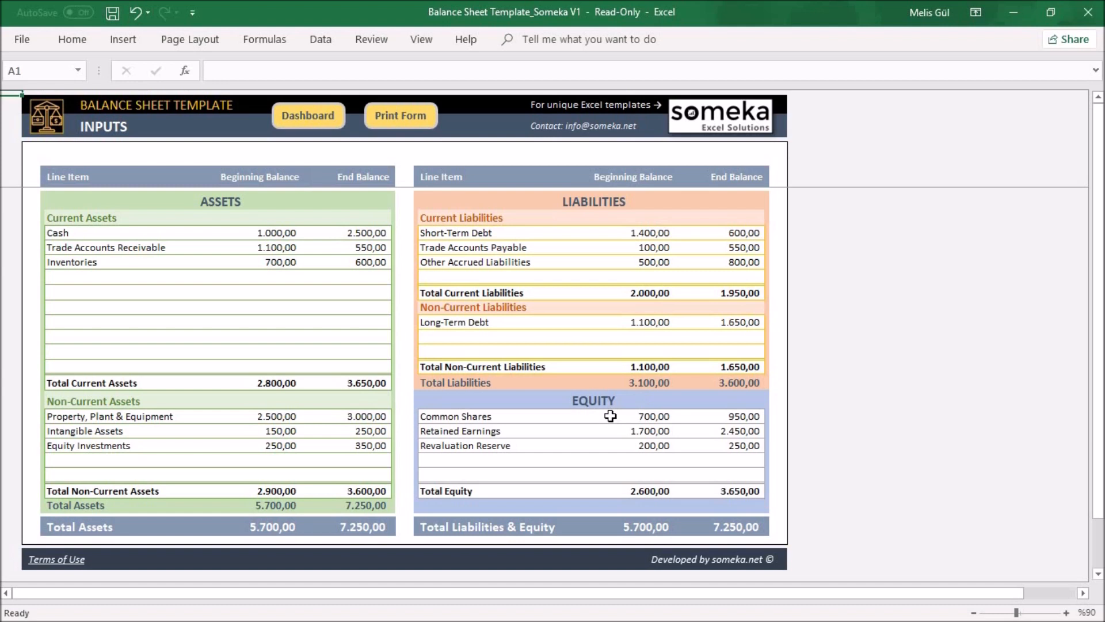
pyautogui.moveTo(91, 207)
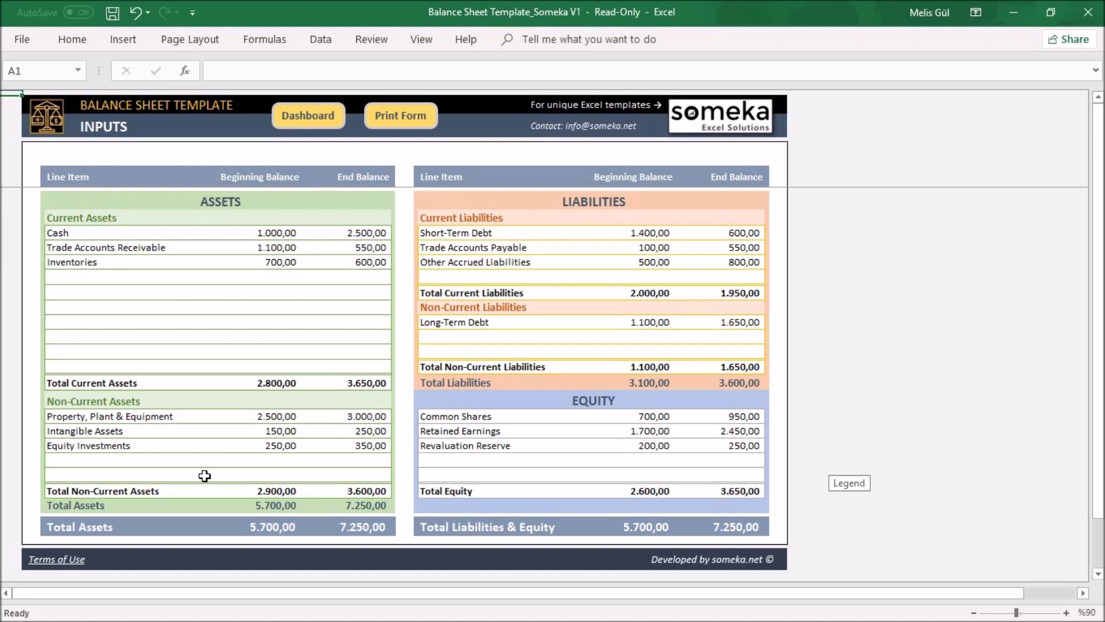
pyautogui.moveTo(98, 385)
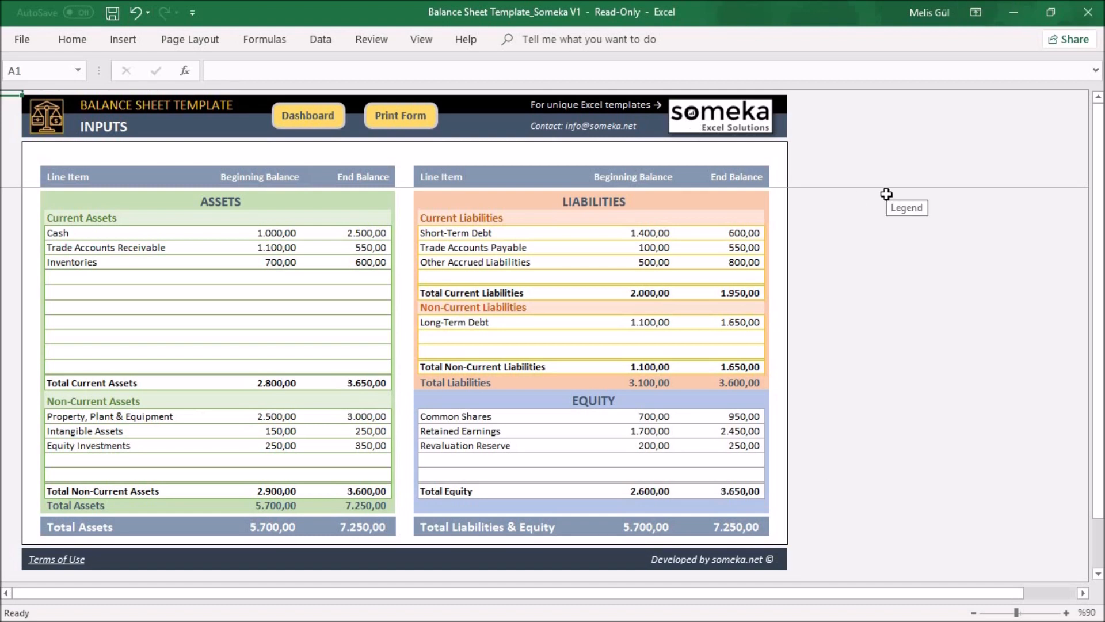
pyautogui.moveTo(508, 207)
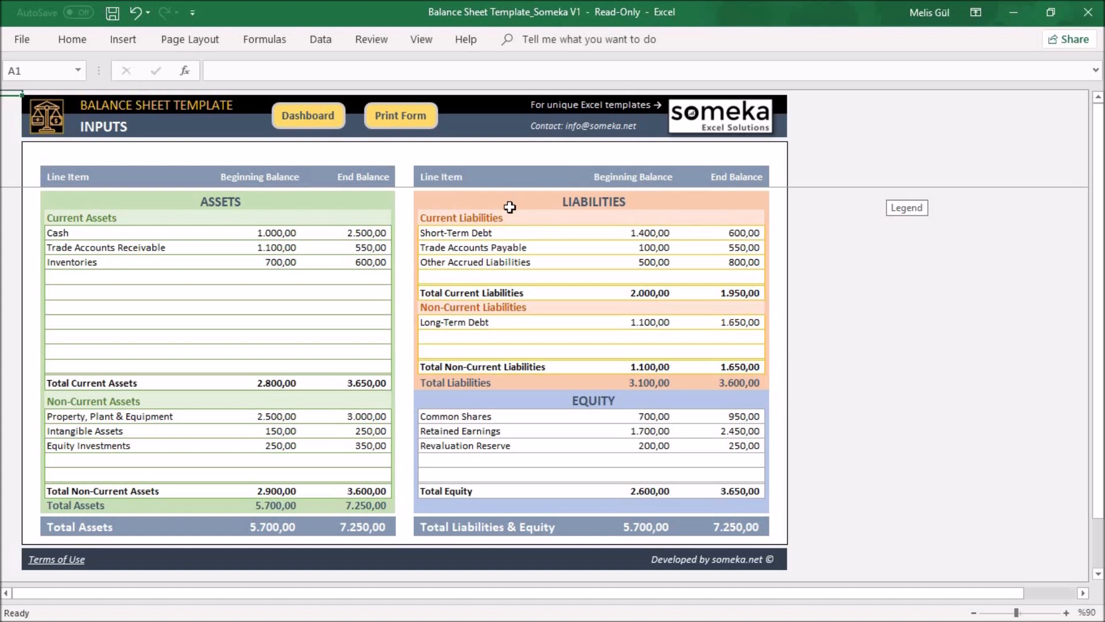
pyautogui.moveTo(625, 321)
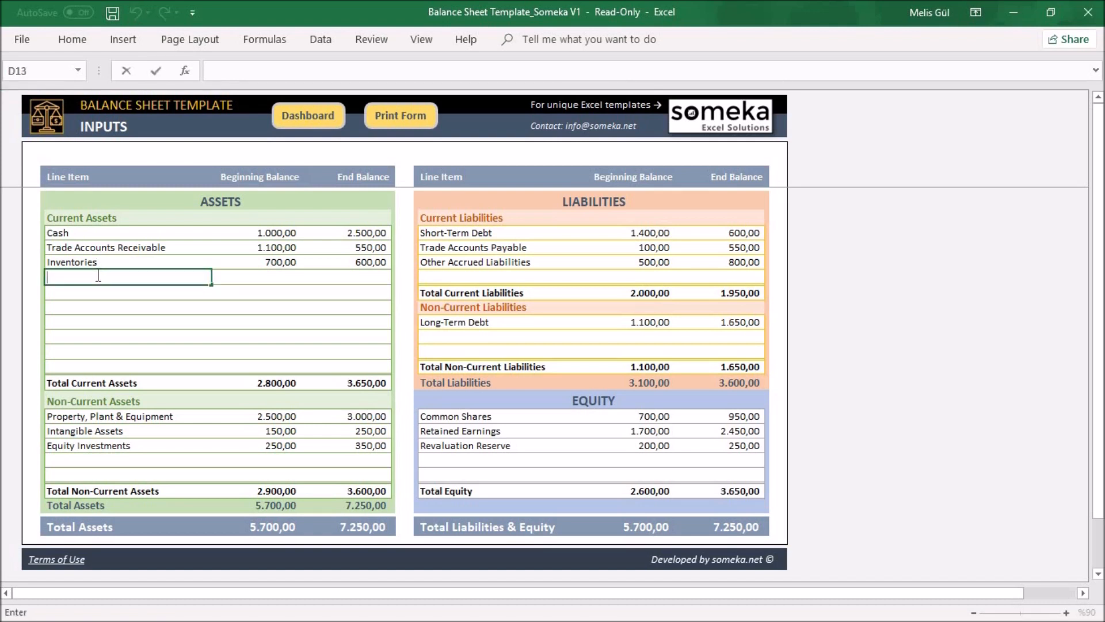
pyautogui.write('Raw')
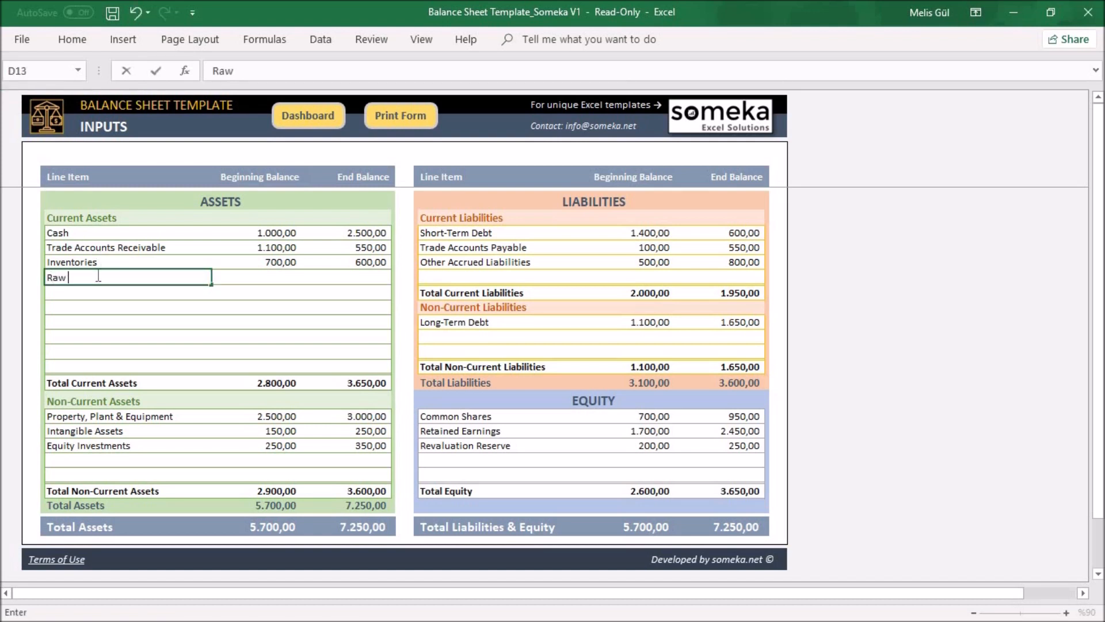
pyautogui.write('Ma')
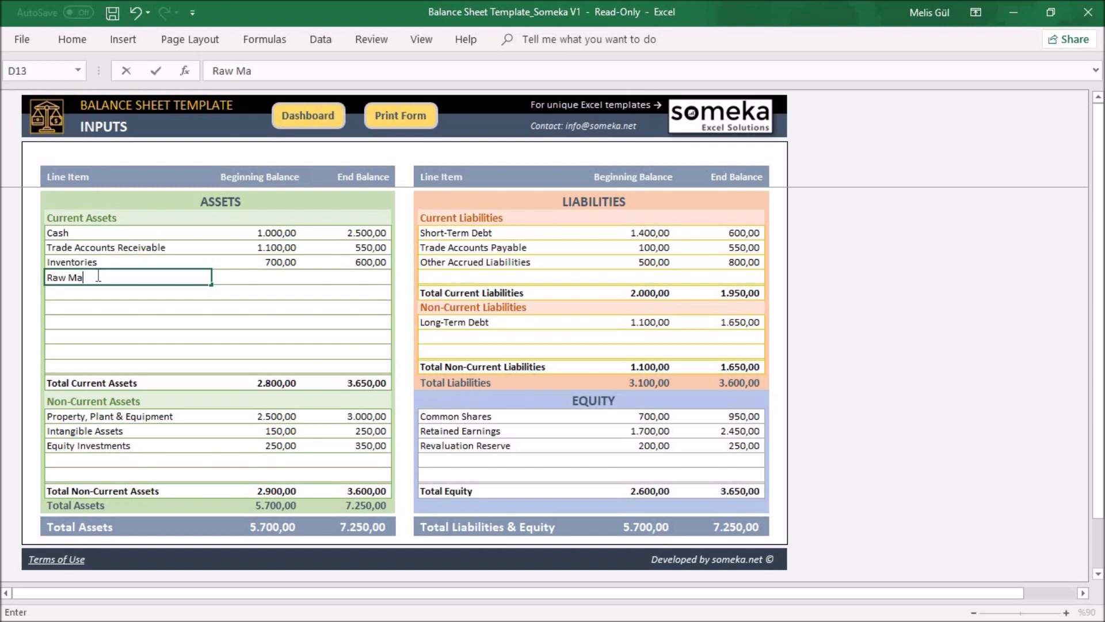
pyautogui.write('terials')
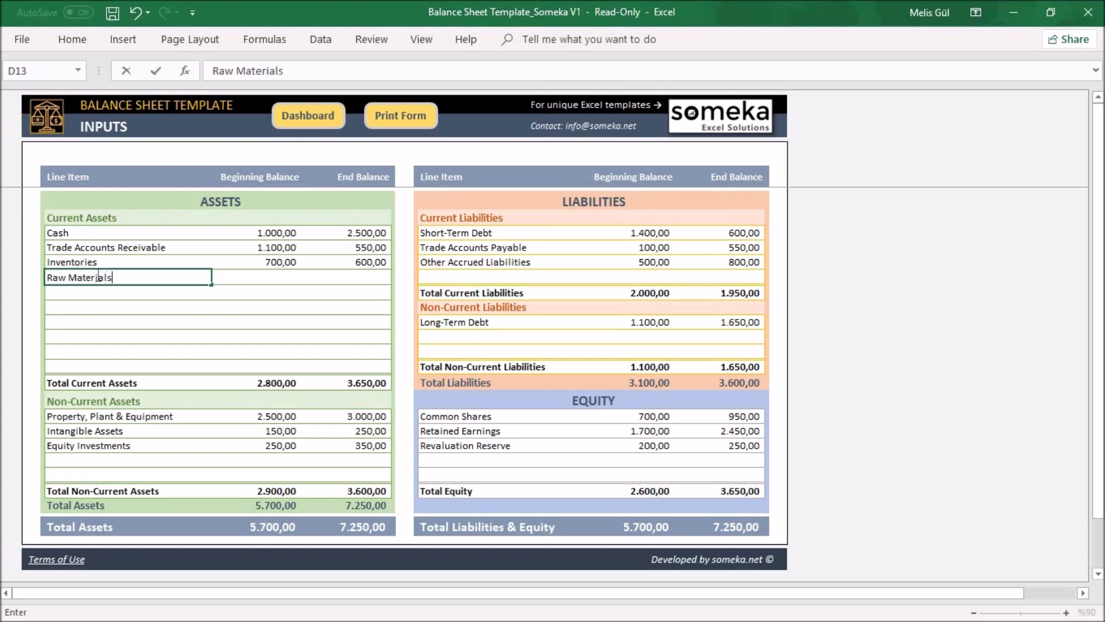
pyautogui.moveTo(270, 277)
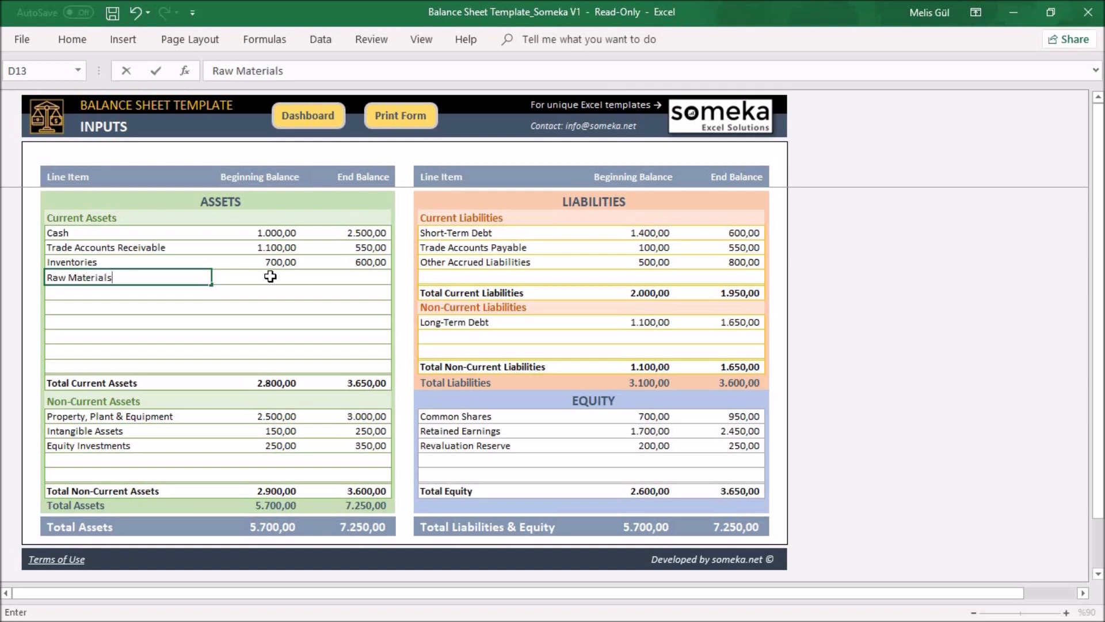
pyautogui.press('tab')
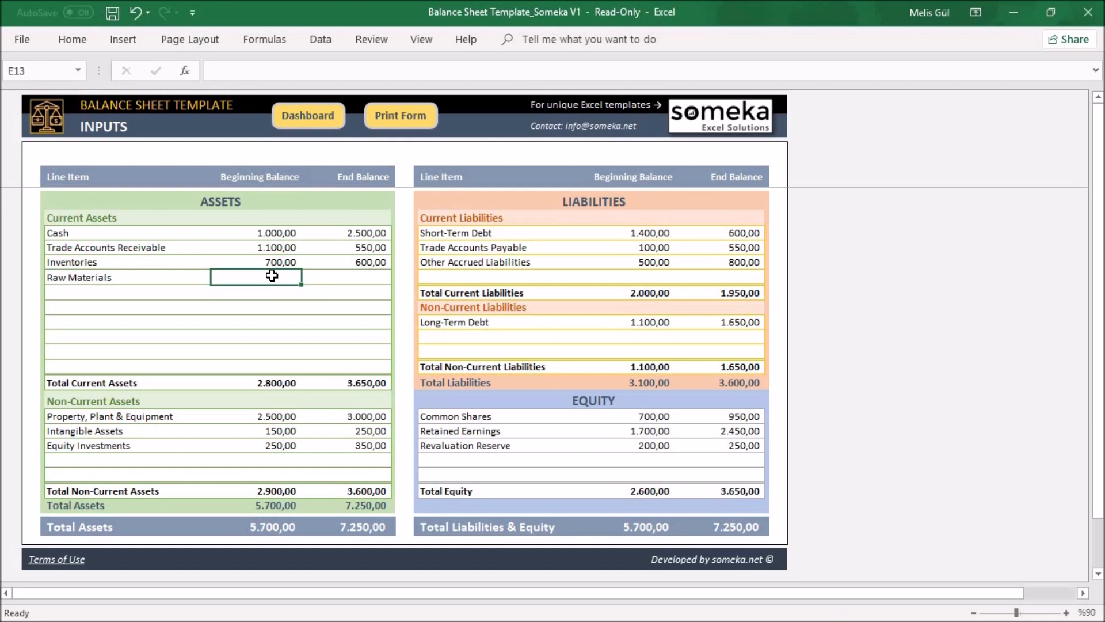
pyautogui.write('3500')
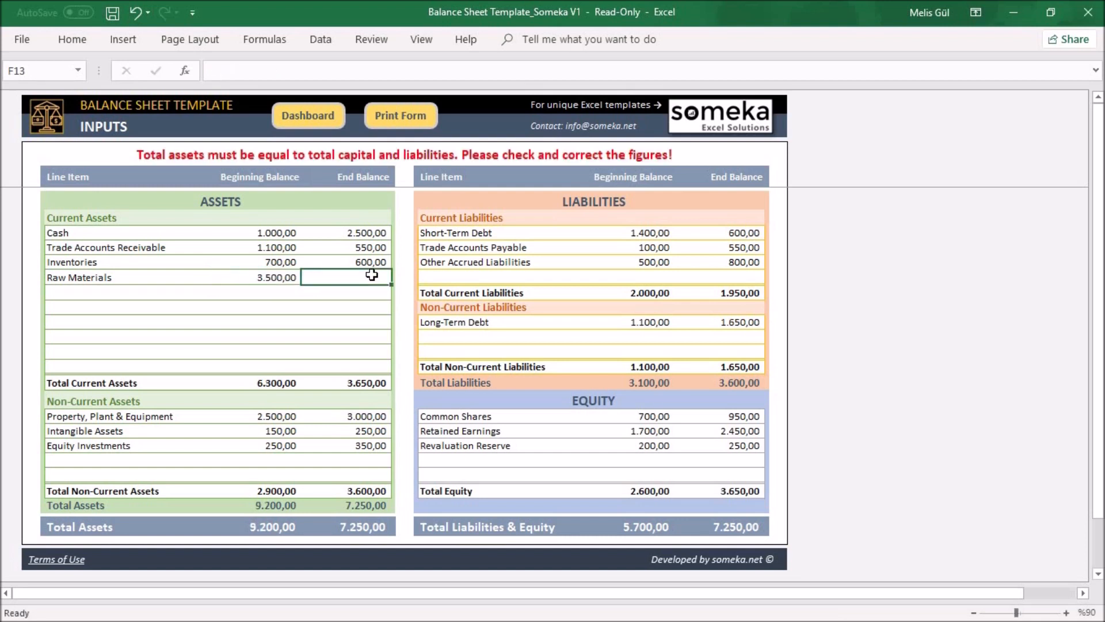
pyautogui.write('200')
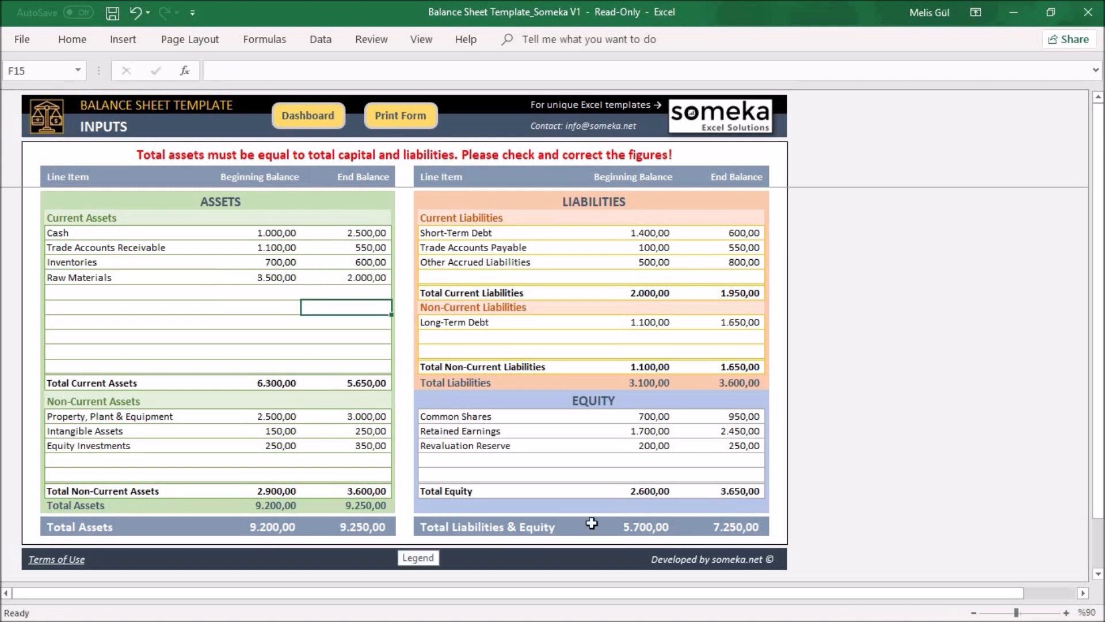
pyautogui.moveTo(366, 163)
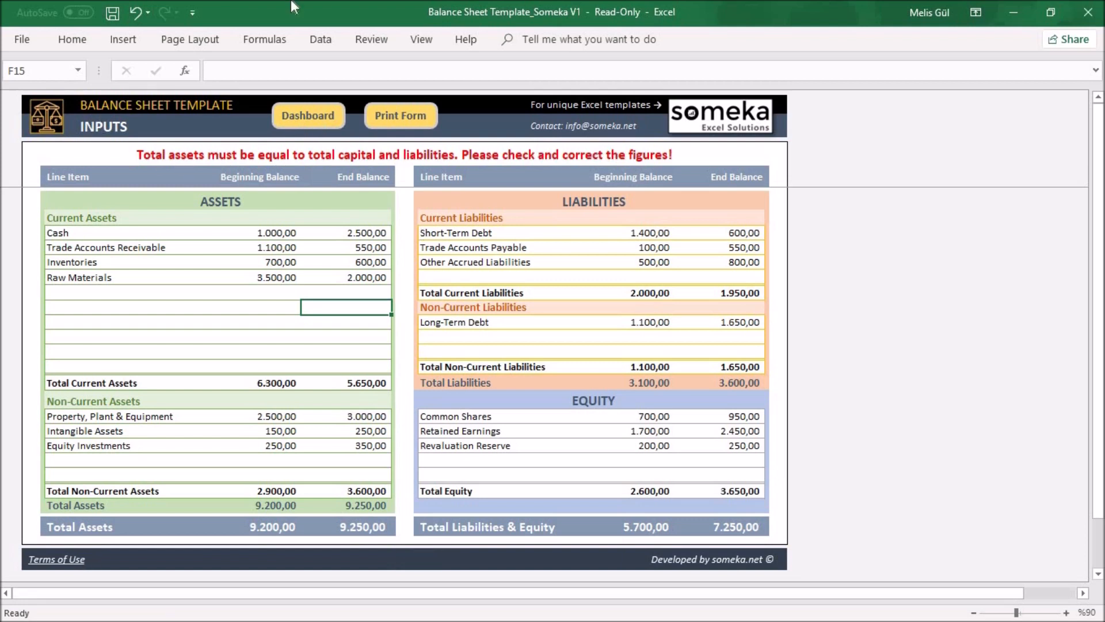
pyautogui.moveTo(691, 567)
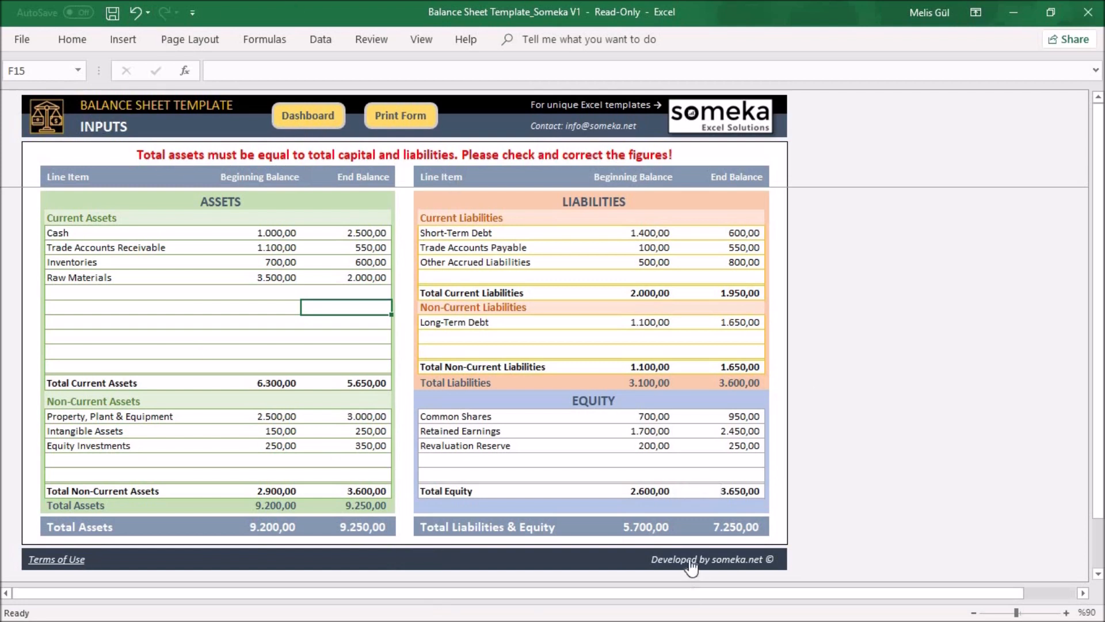
pyautogui.moveTo(691, 565)
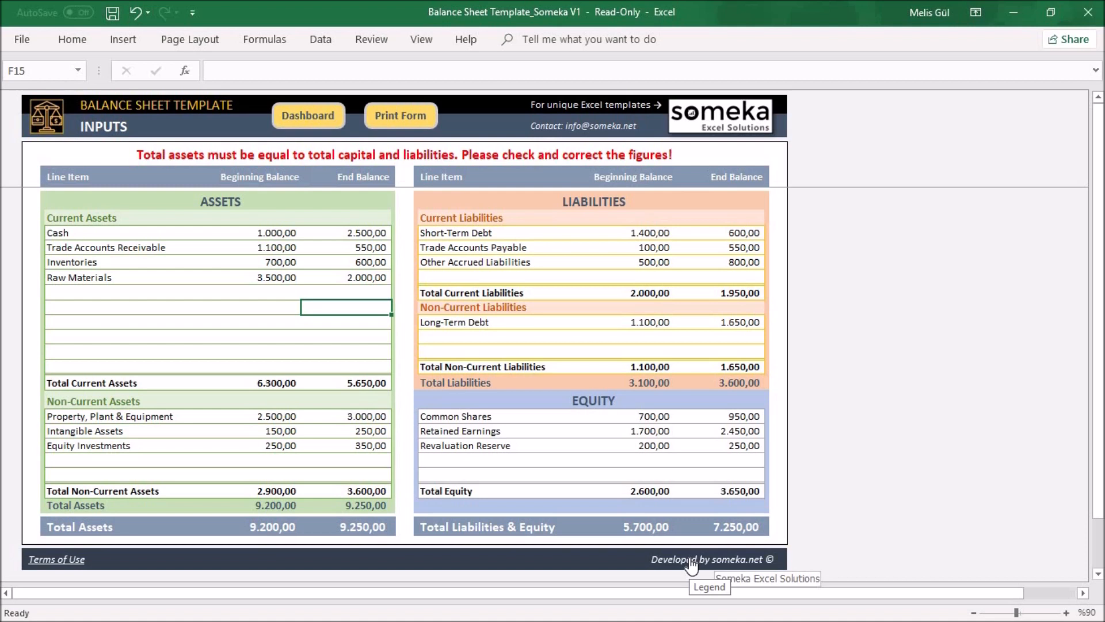
pyautogui.moveTo(819, 547)
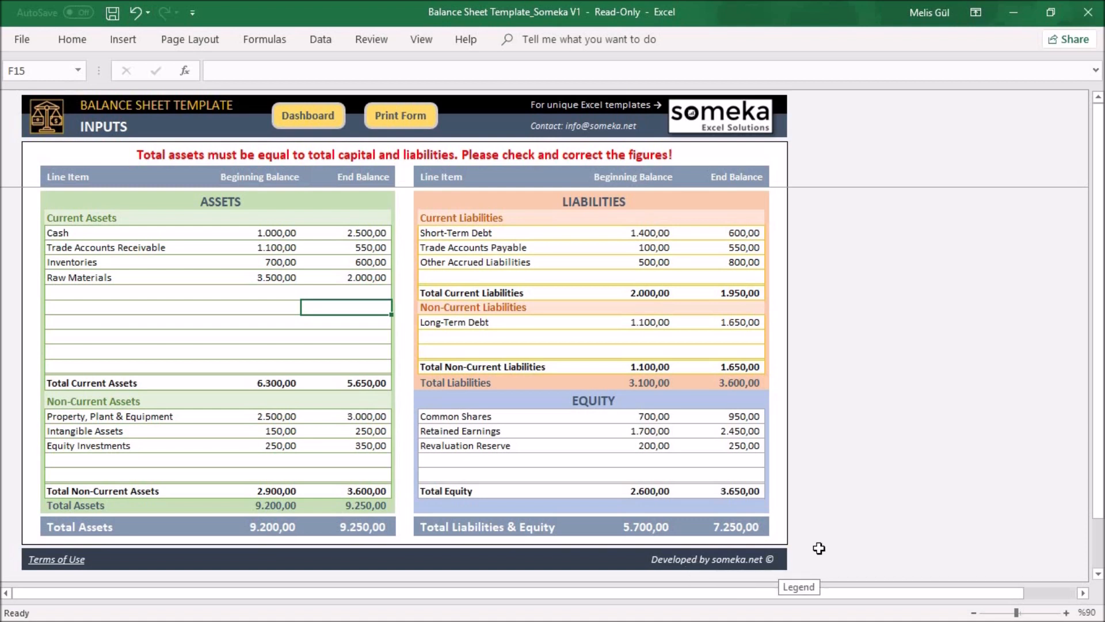
pyautogui.moveTo(571, 345)
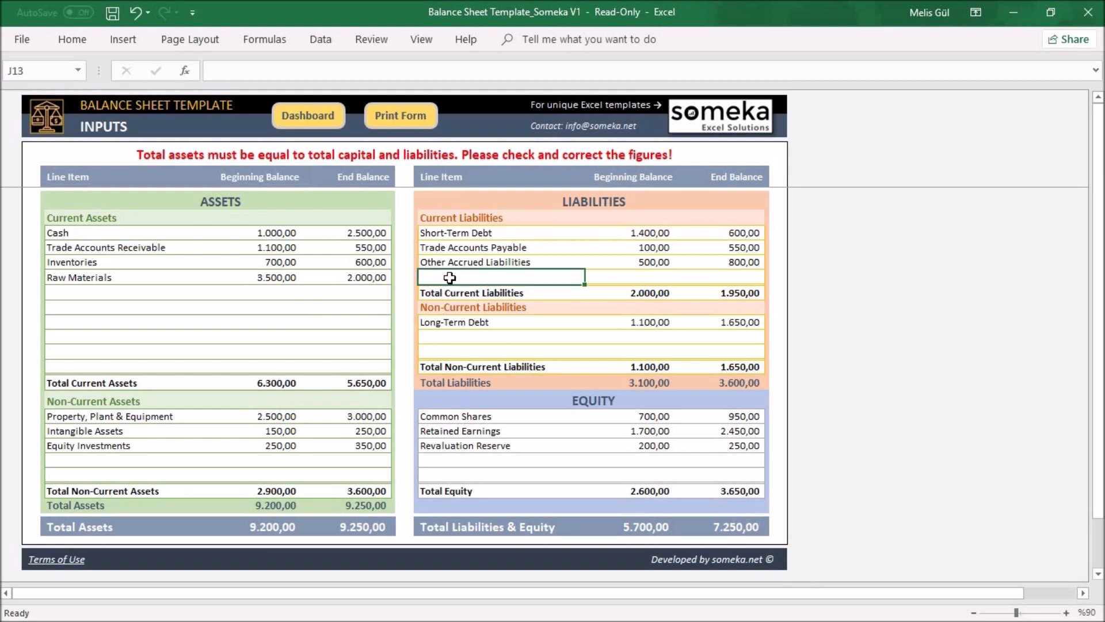
# Step: Add Notes Payable as a current liability at 1,500 beginning and 2,000 end
pyautogui.write('Non-Current Liabilities')
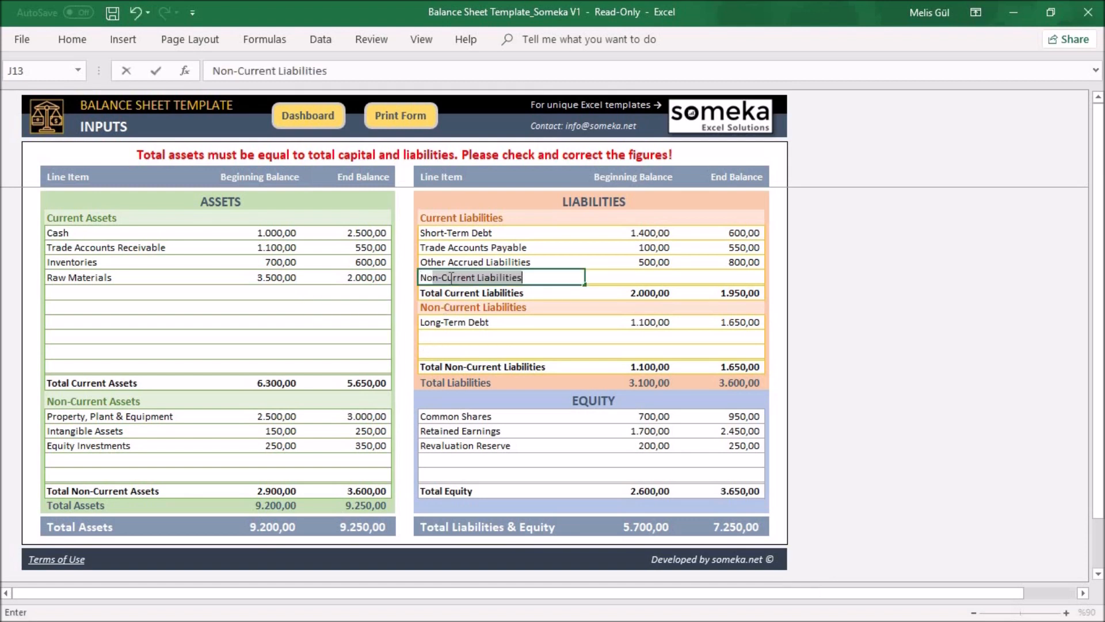
pyautogui.write('Notes P')
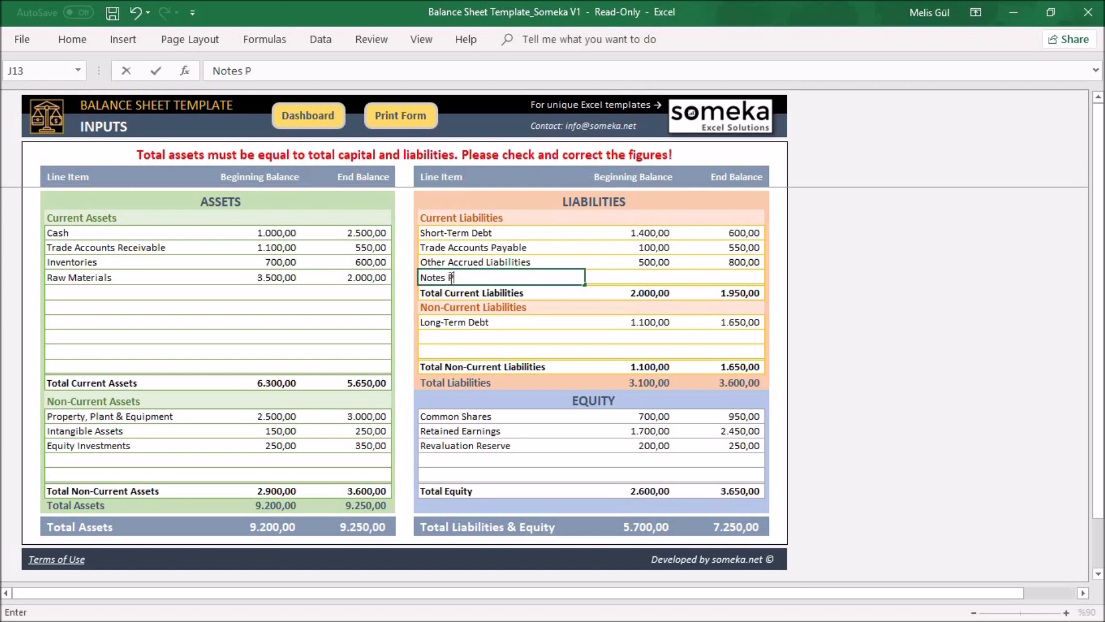
pyautogui.write('ayab')
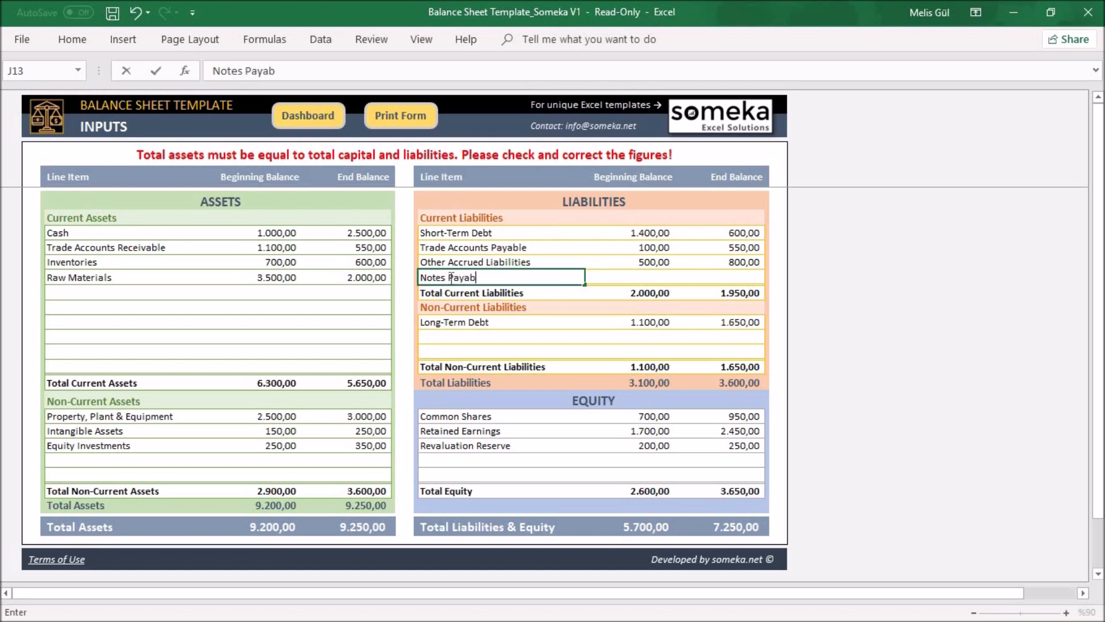
pyautogui.press('Tab')
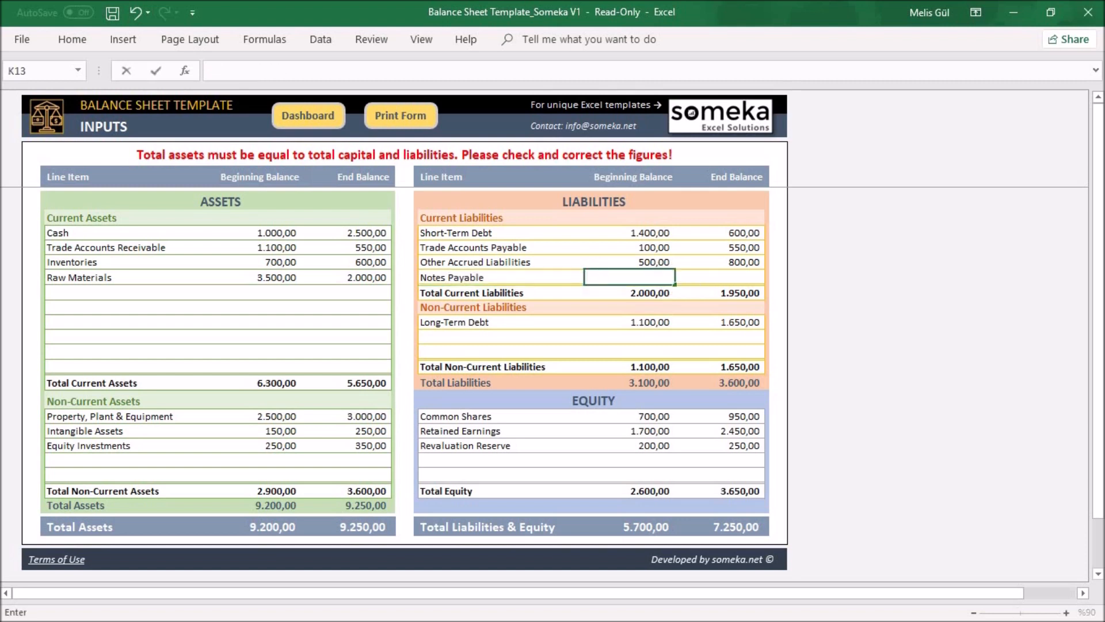
pyautogui.write('1500')
pyautogui.click(719, 277)
pyautogui.write('2000')
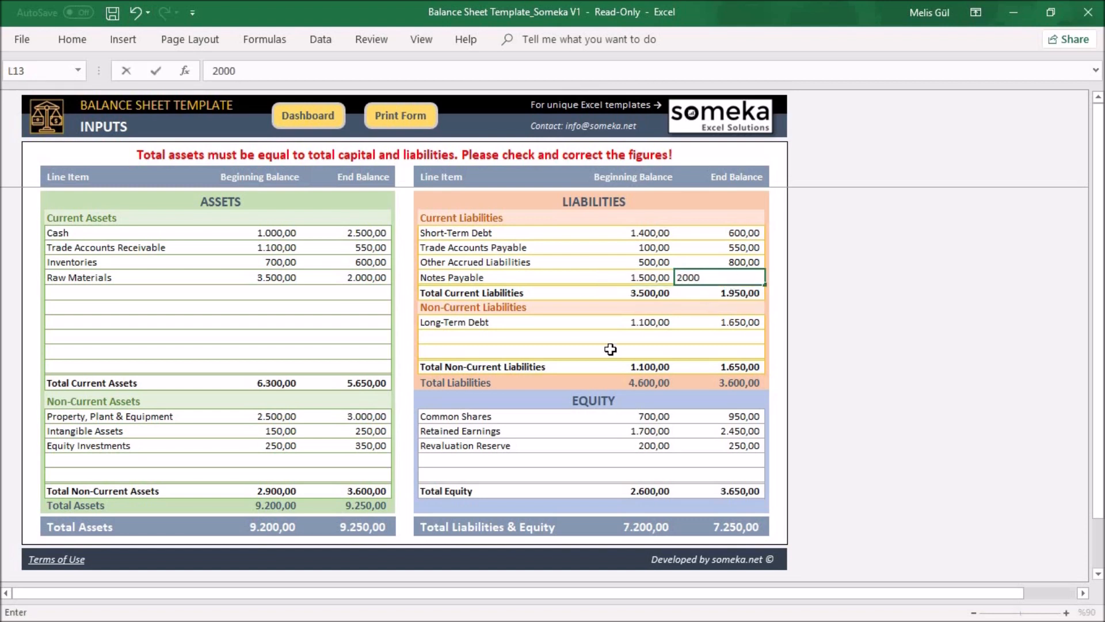
pyautogui.press('Return')
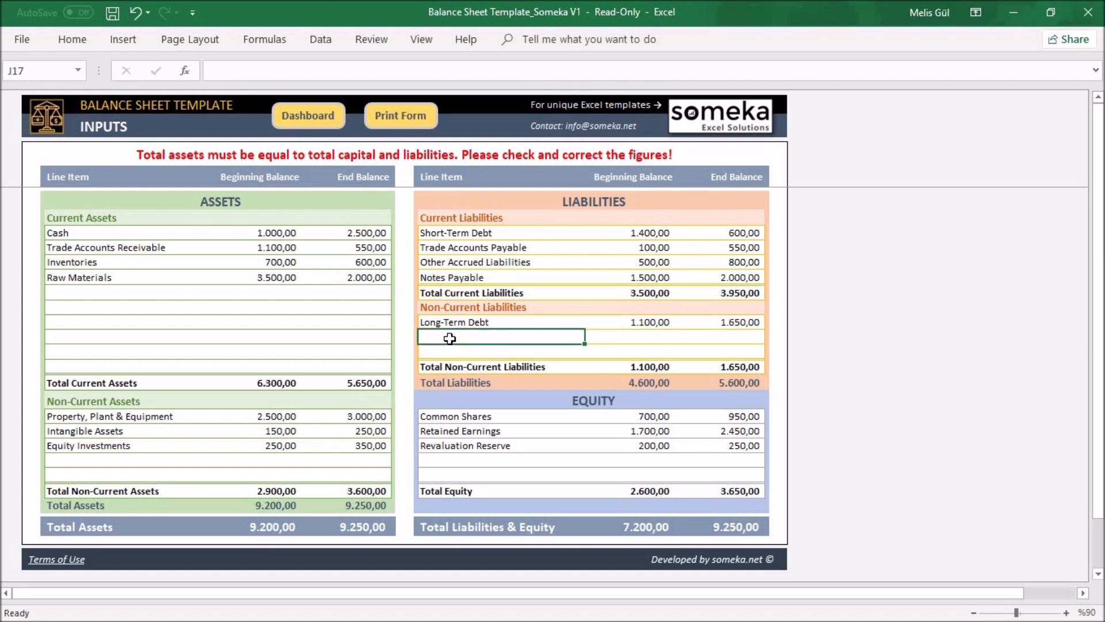
# Step: Add Long-Term Notes Payable under non-current liabilities at 2,000 beginning and 500 end
pyautogui.doubleClick(500, 339)
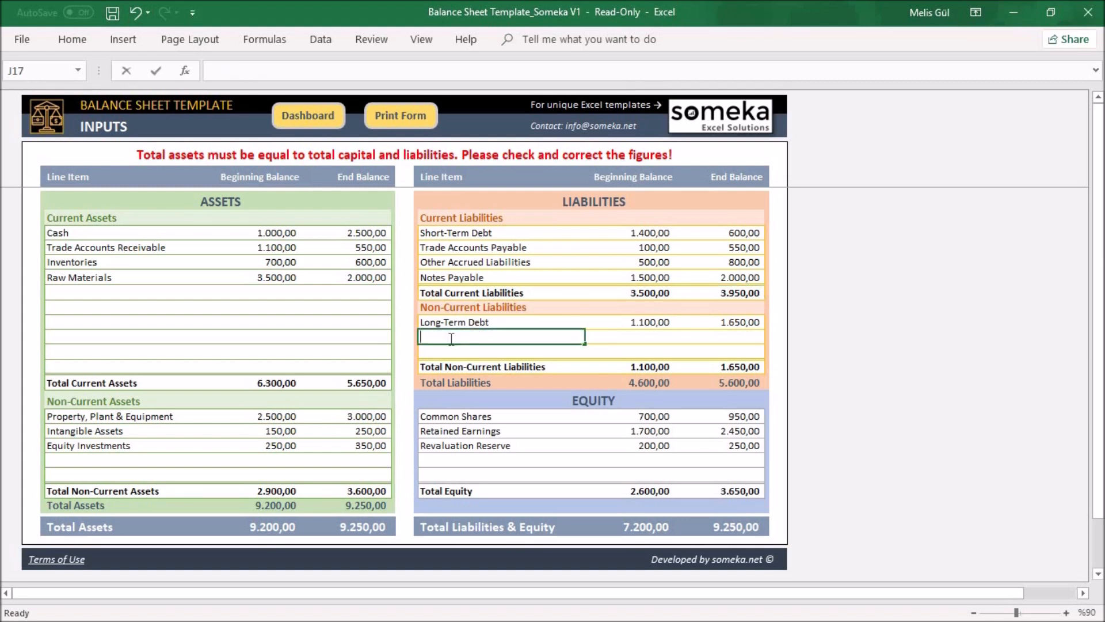
pyautogui.write('Long-Term Debt')
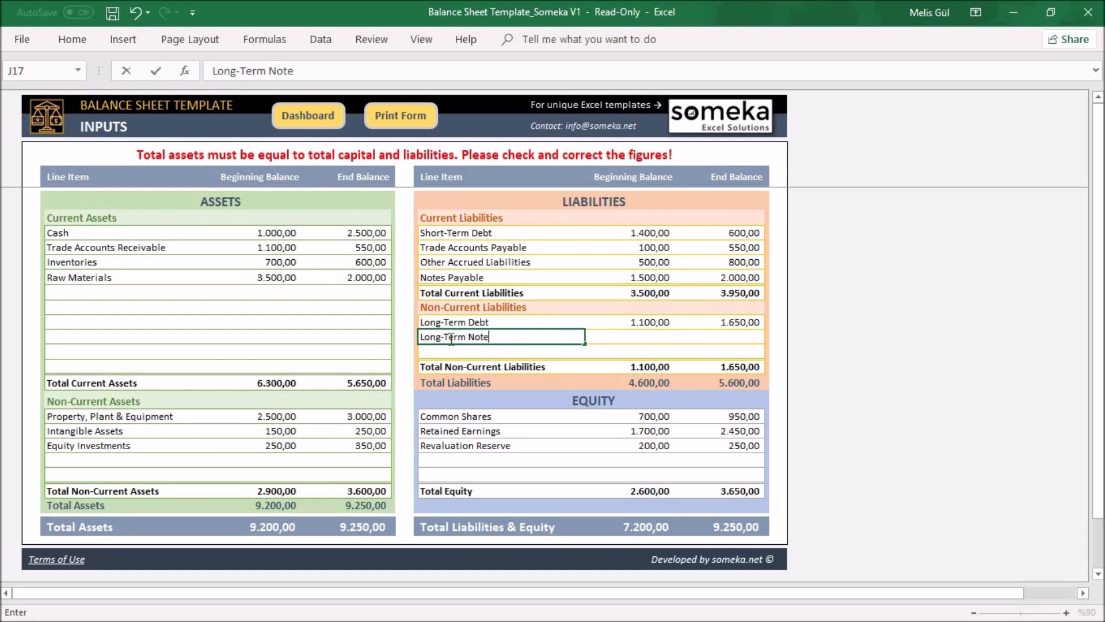
pyautogui.write('s Payab')
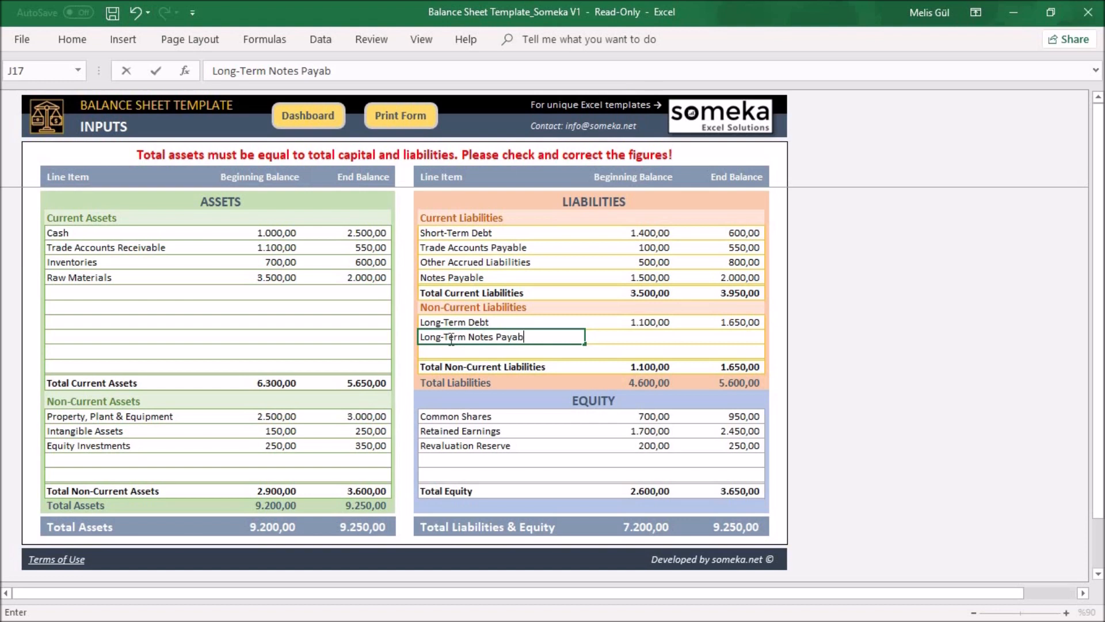
pyautogui.write('le')
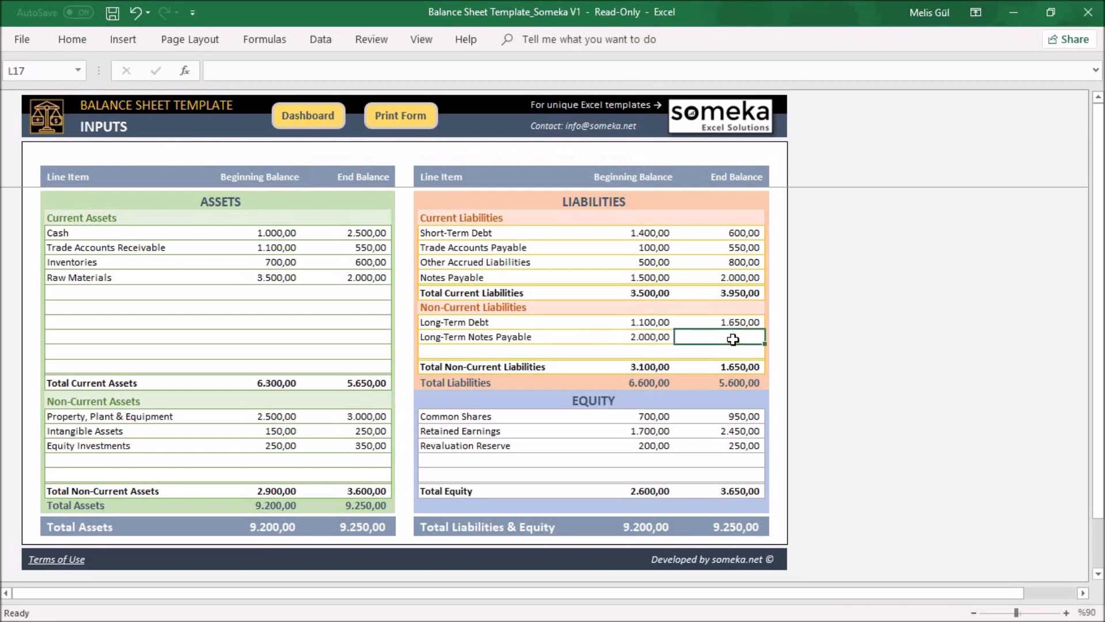
pyautogui.write('50')
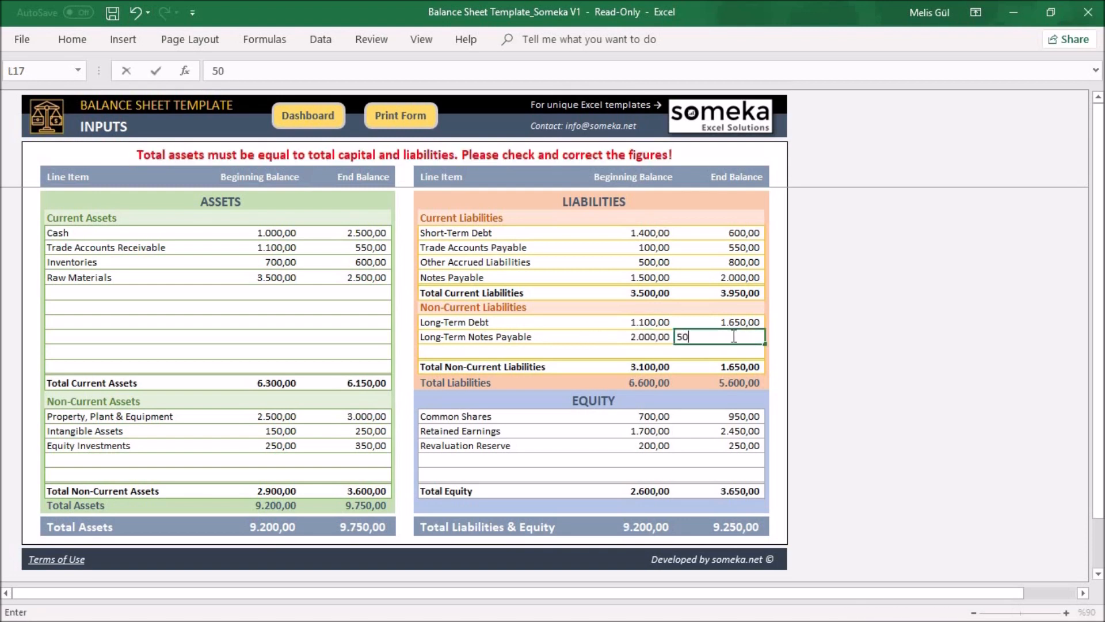
pyautogui.press('Return')
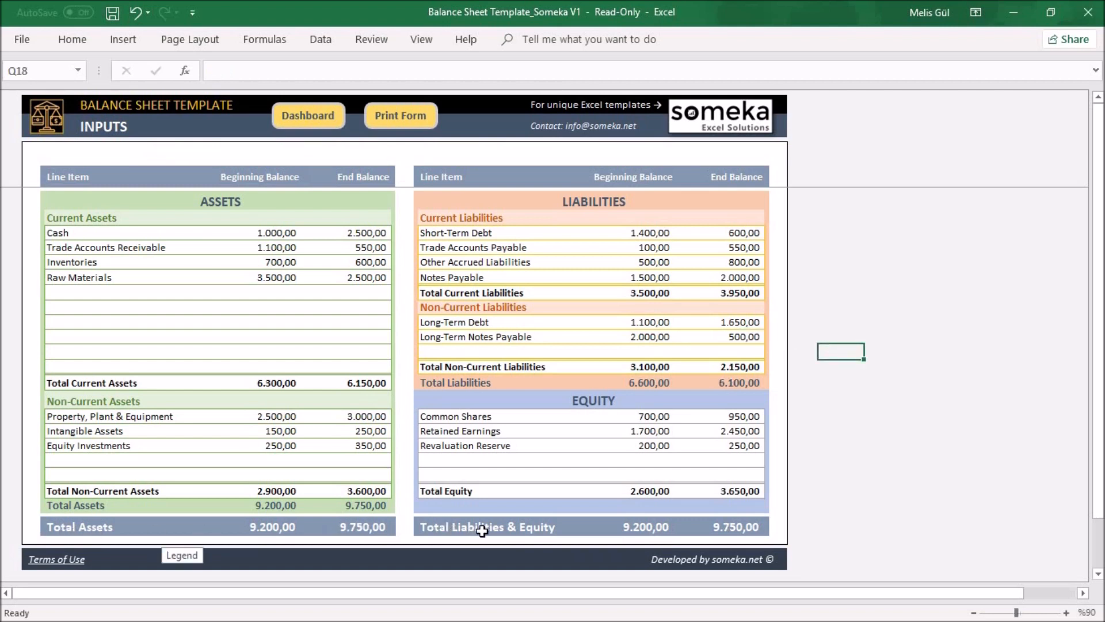
pyautogui.moveTo(458, 544)
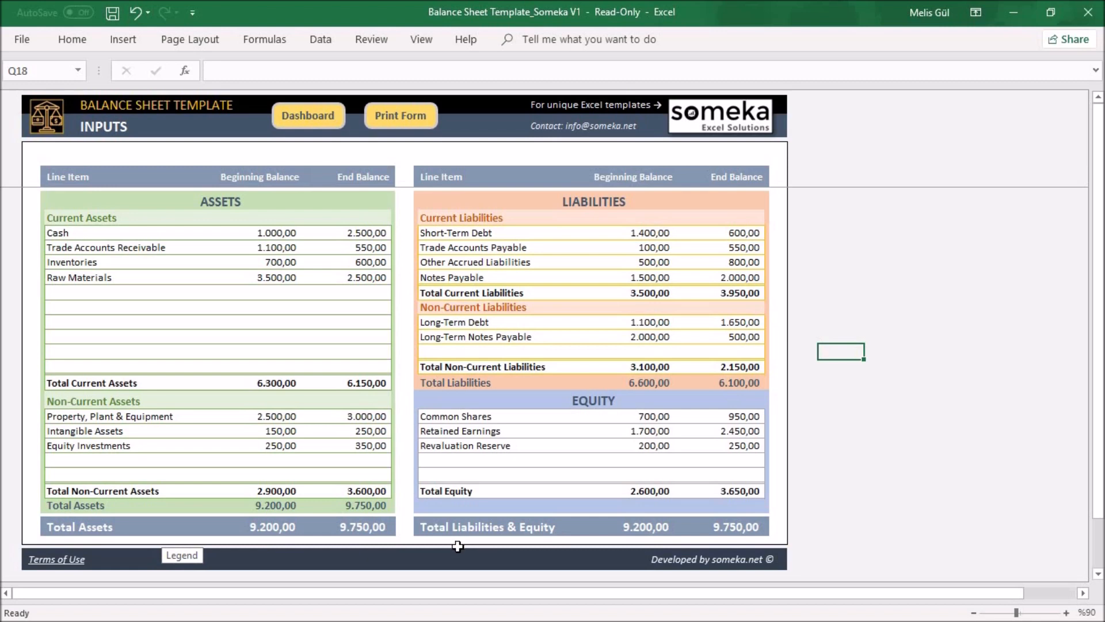
# Step: Review the dashboard's balance charts and composition pies, scrolling down and back to the top
pyautogui.click(307, 115)
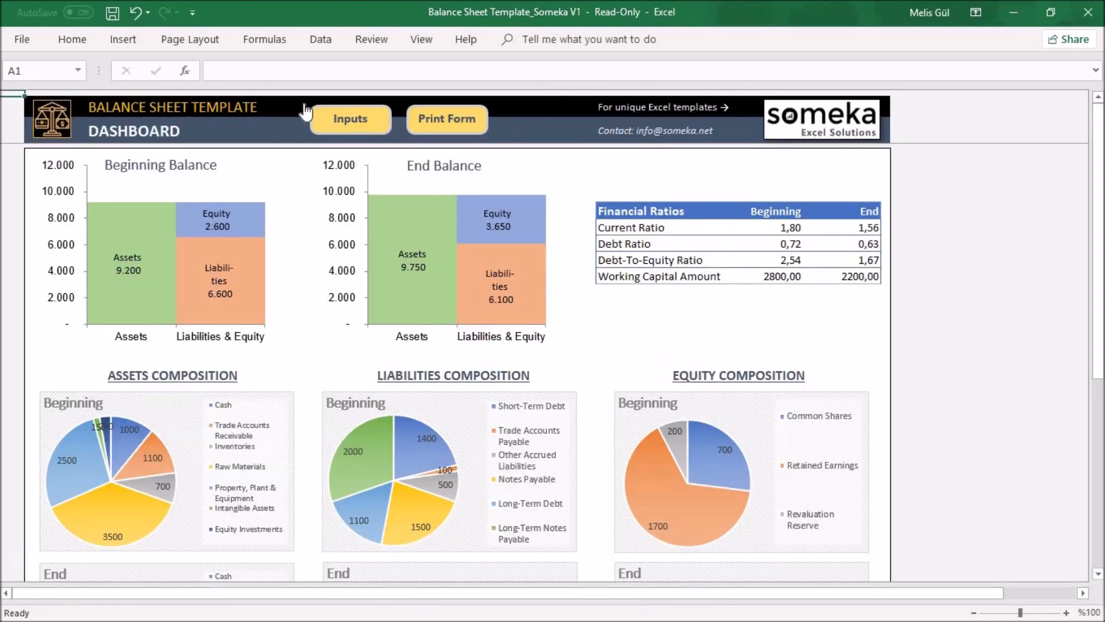
pyautogui.moveTo(851, 449)
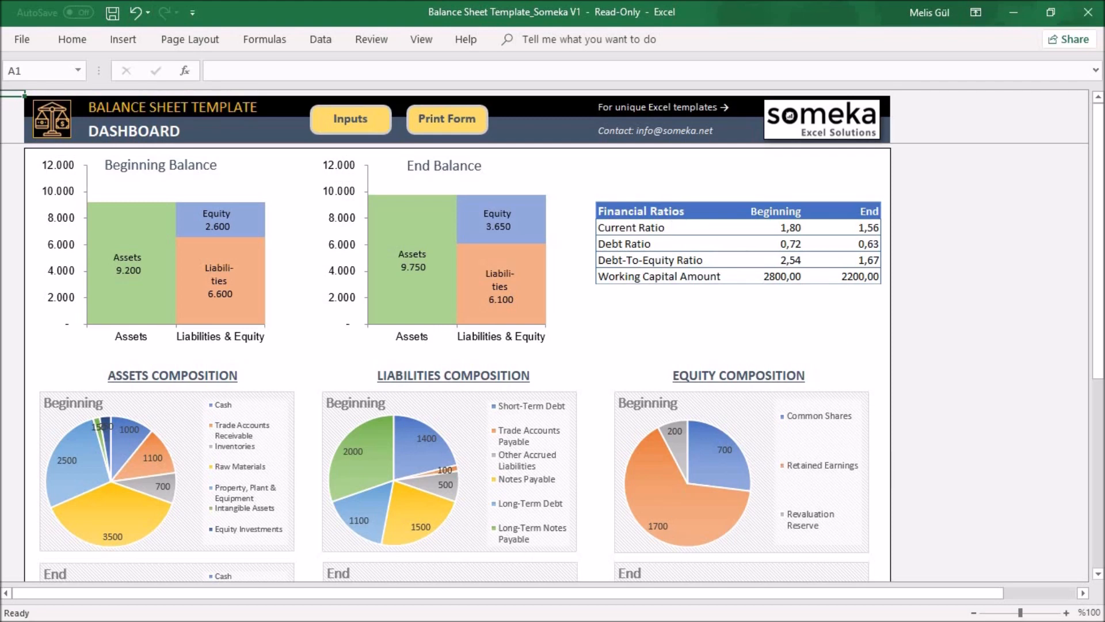
pyautogui.scroll(-3)
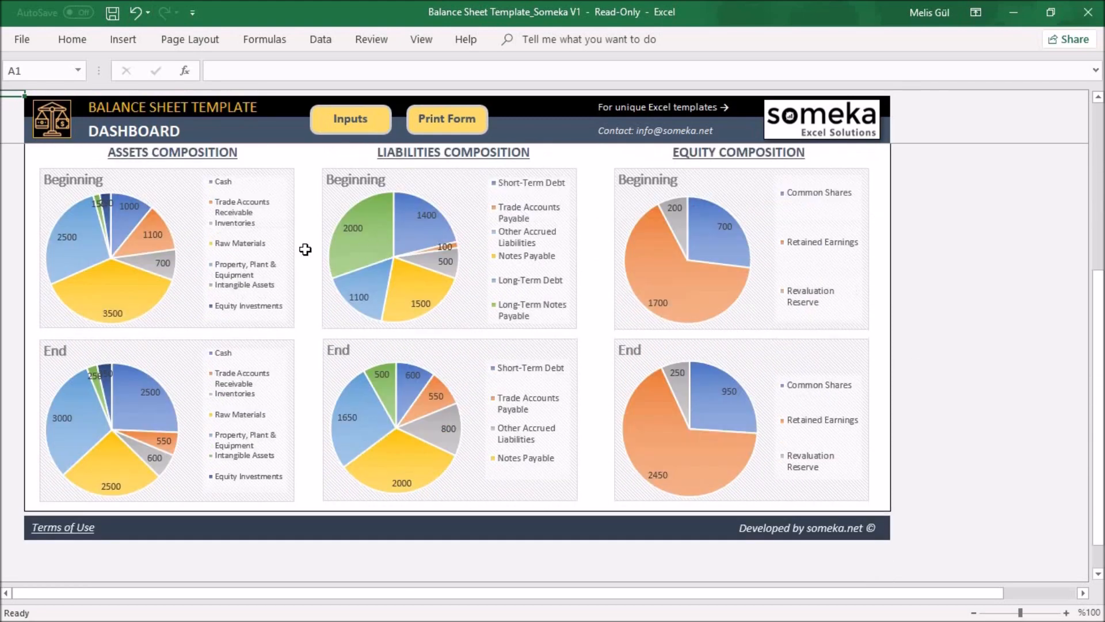
pyautogui.moveTo(459, 160)
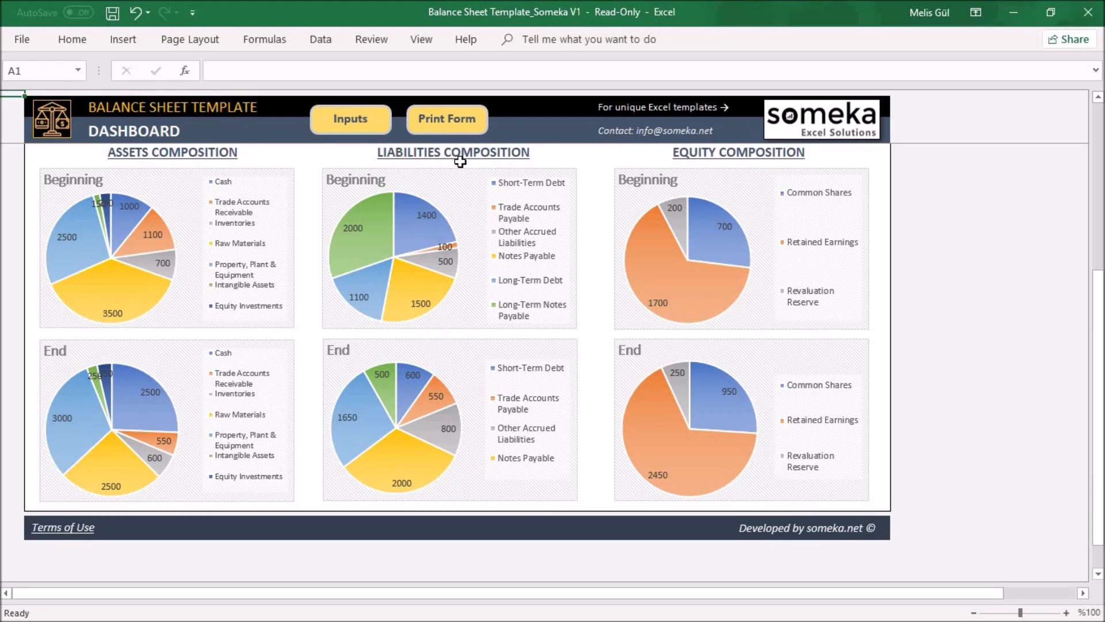
pyautogui.moveTo(919, 421)
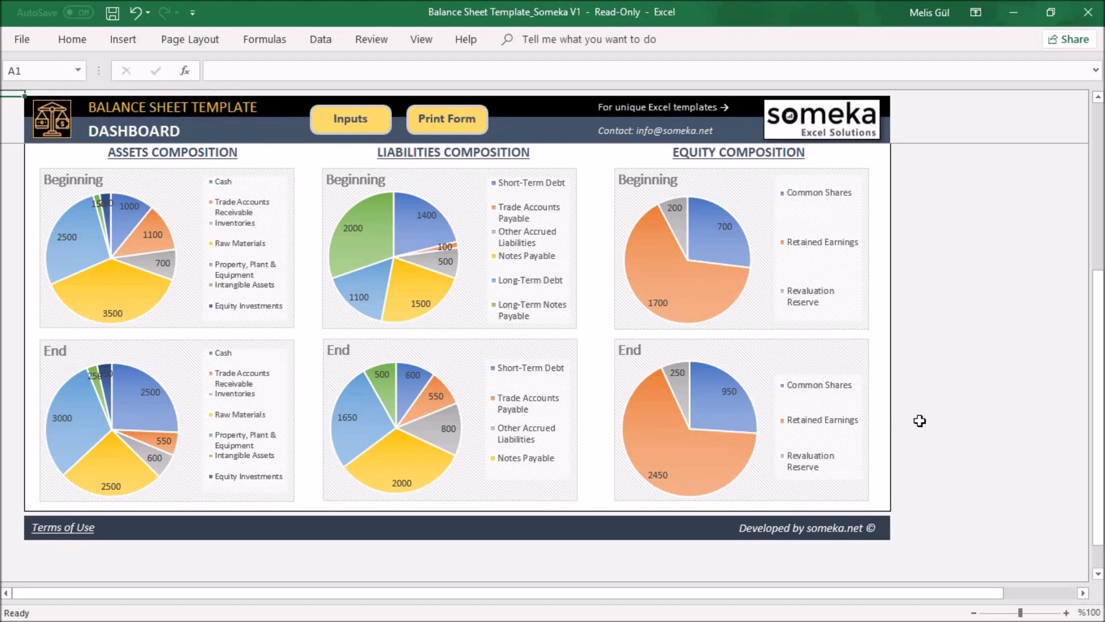
pyautogui.scroll(3)
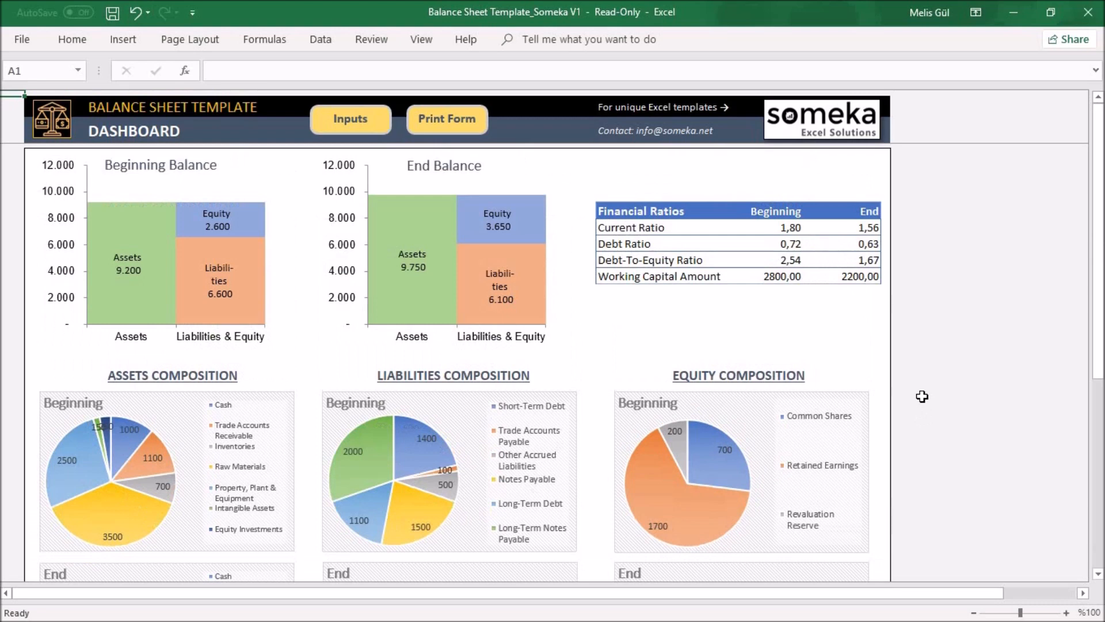
pyautogui.moveTo(800, 276)
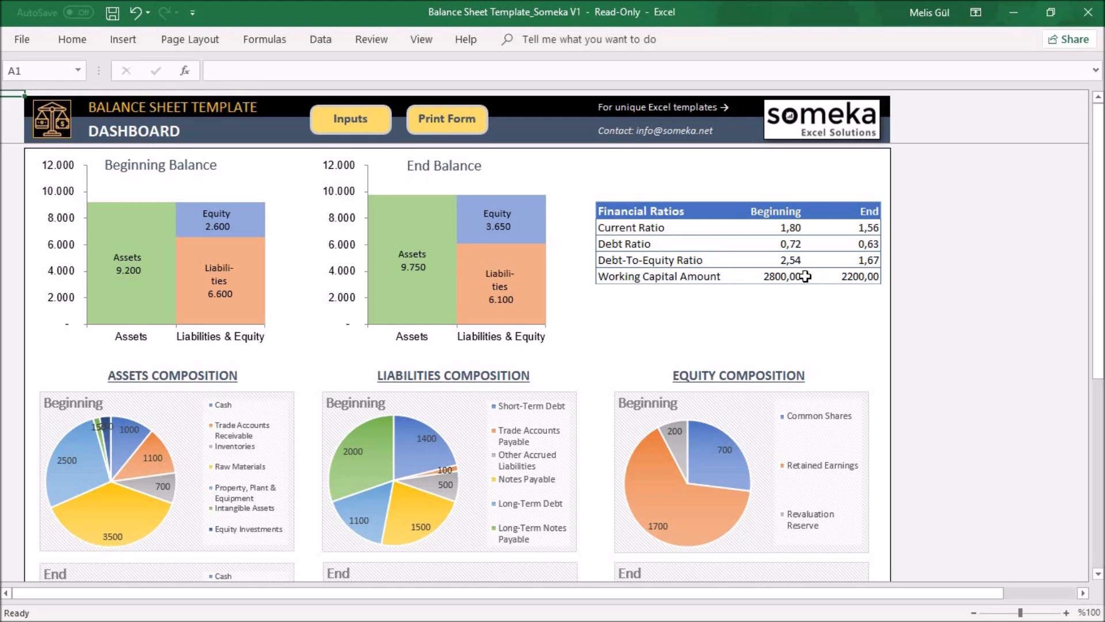
pyautogui.moveTo(692, 242)
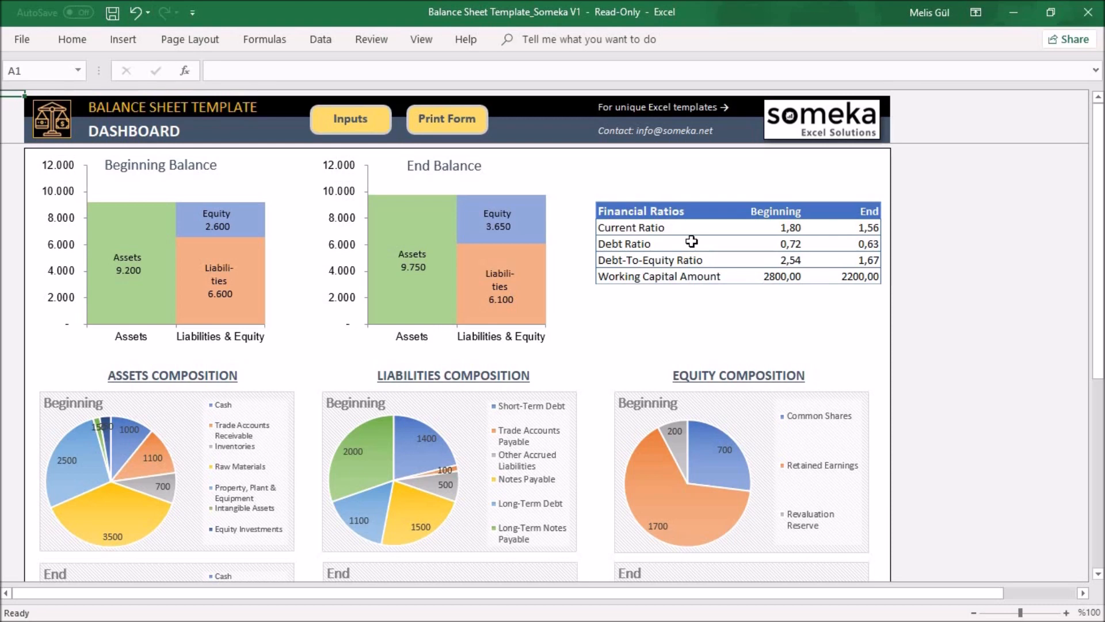
pyautogui.moveTo(666, 274)
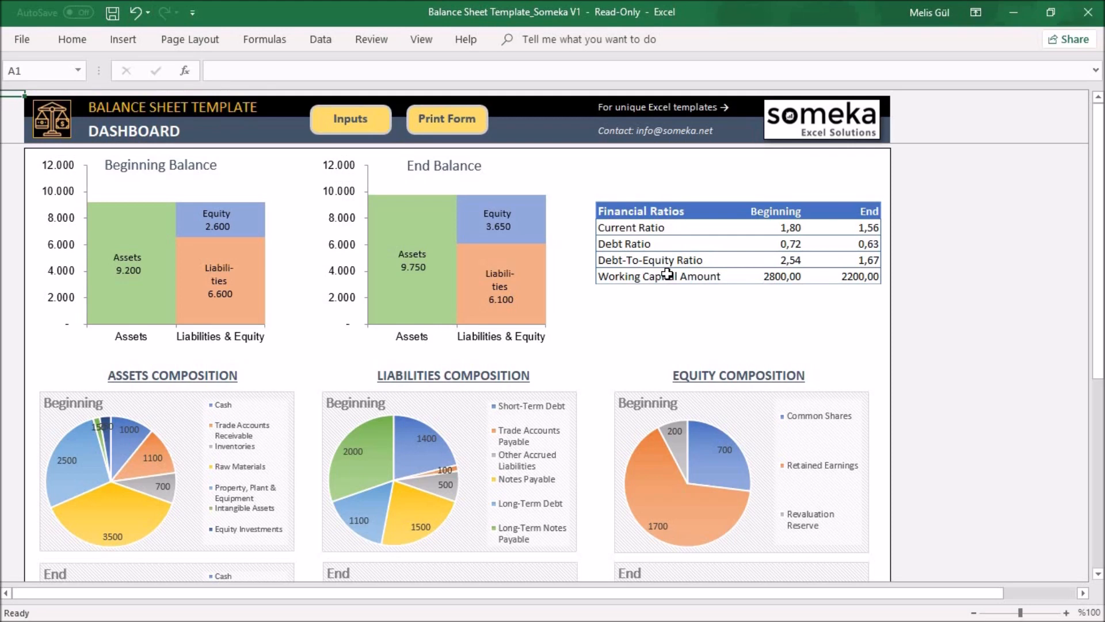
pyautogui.moveTo(709, 257)
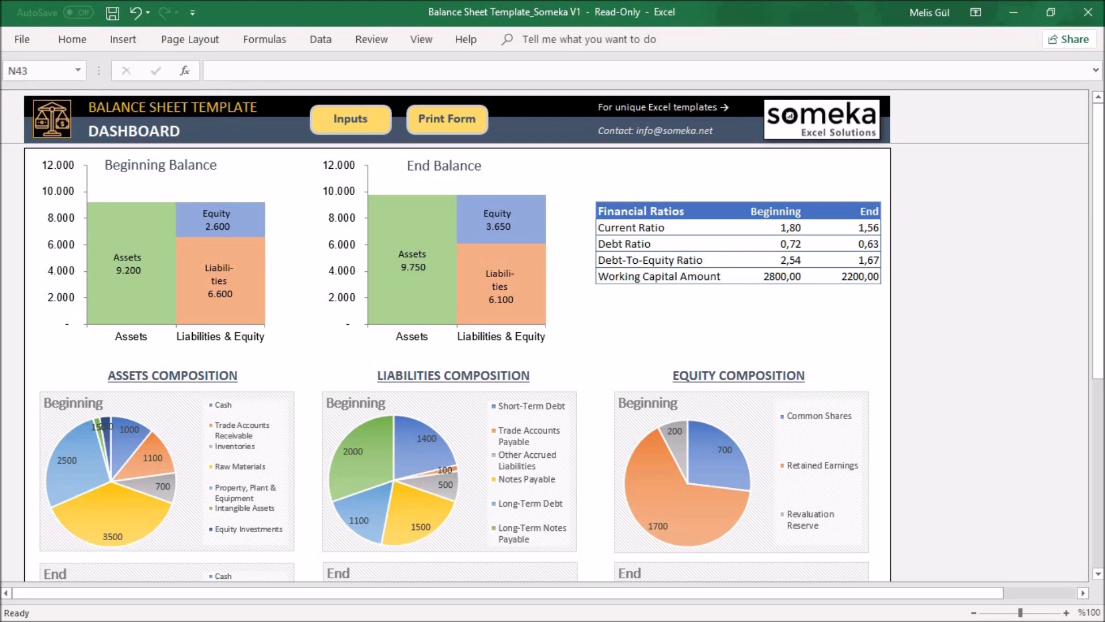
pyautogui.moveTo(707, 276)
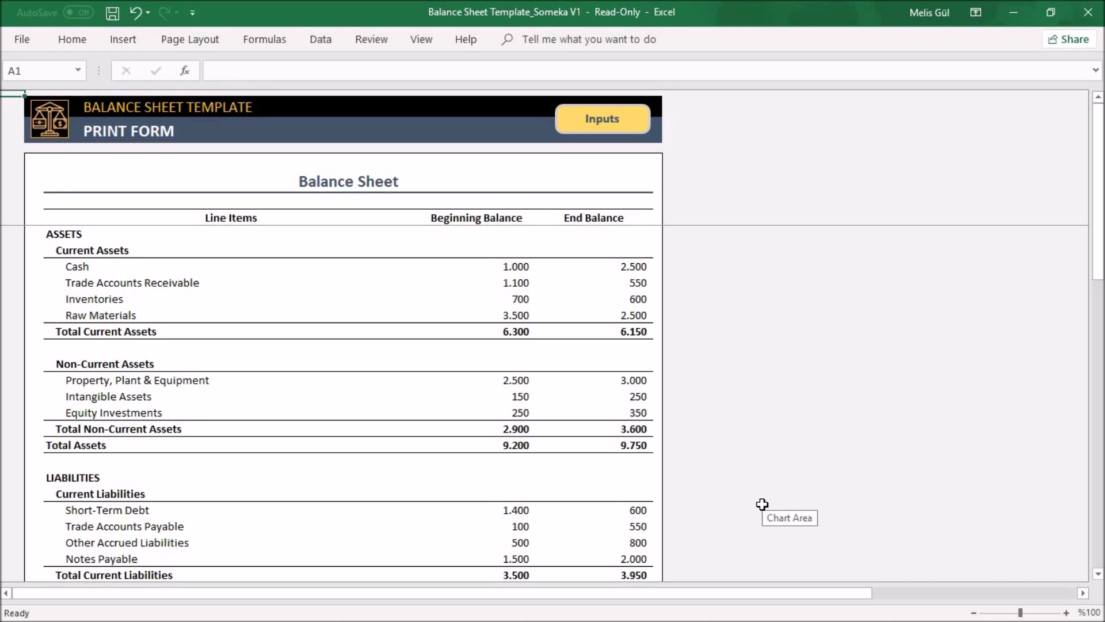
pyautogui.moveTo(729, 610)
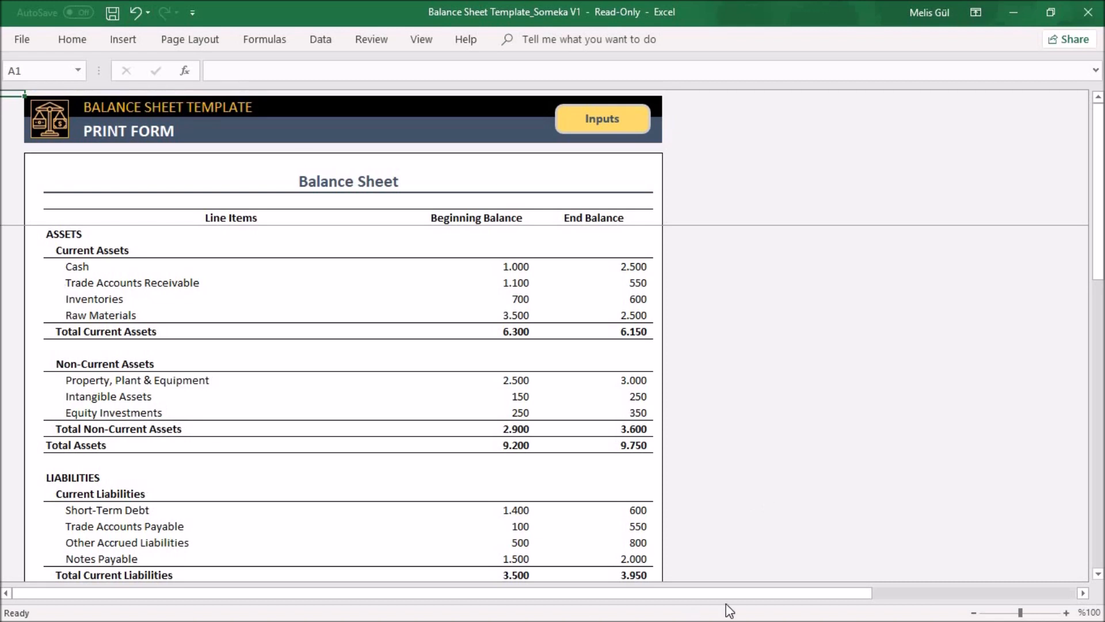
pyautogui.moveTo(602, 119)
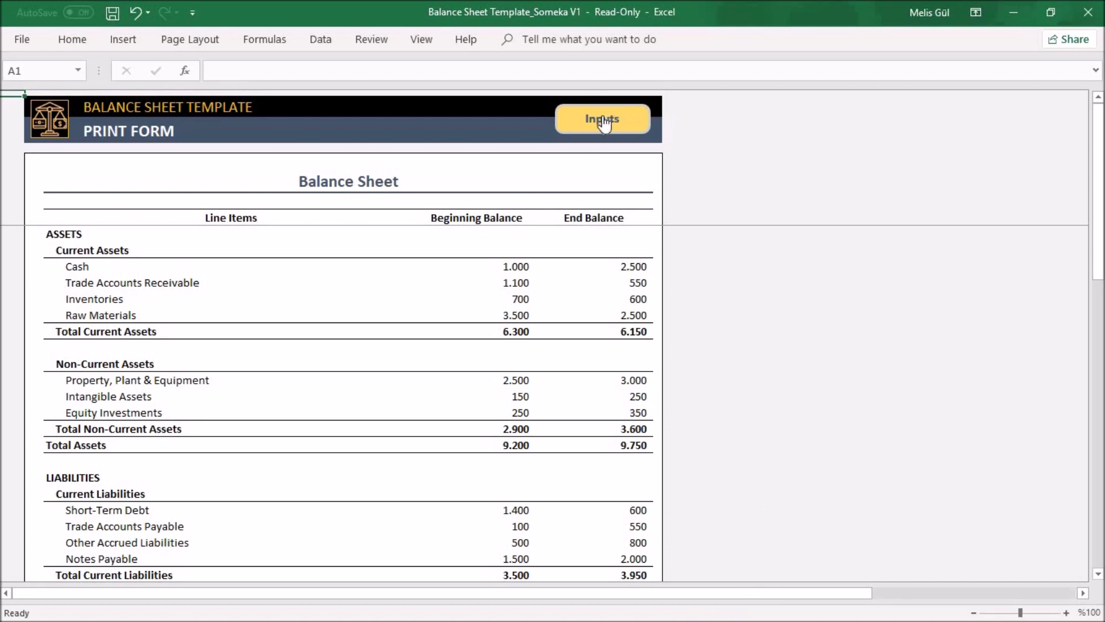
# Step: Return from the Print Form to the Inputs sheet
pyautogui.click(602, 118)
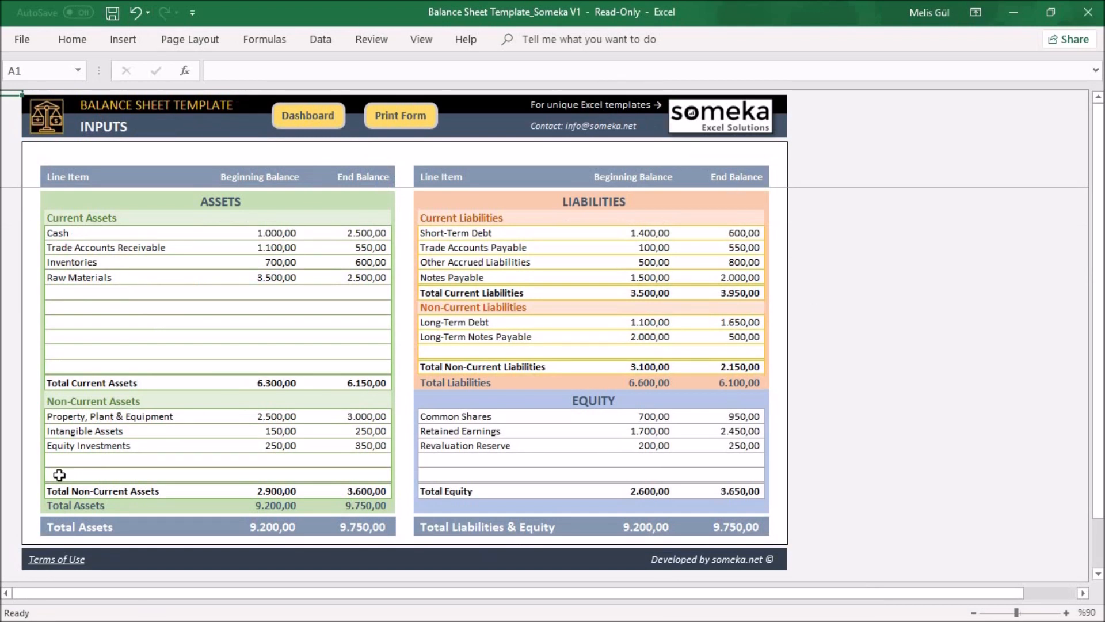
pyautogui.moveTo(808, 518)
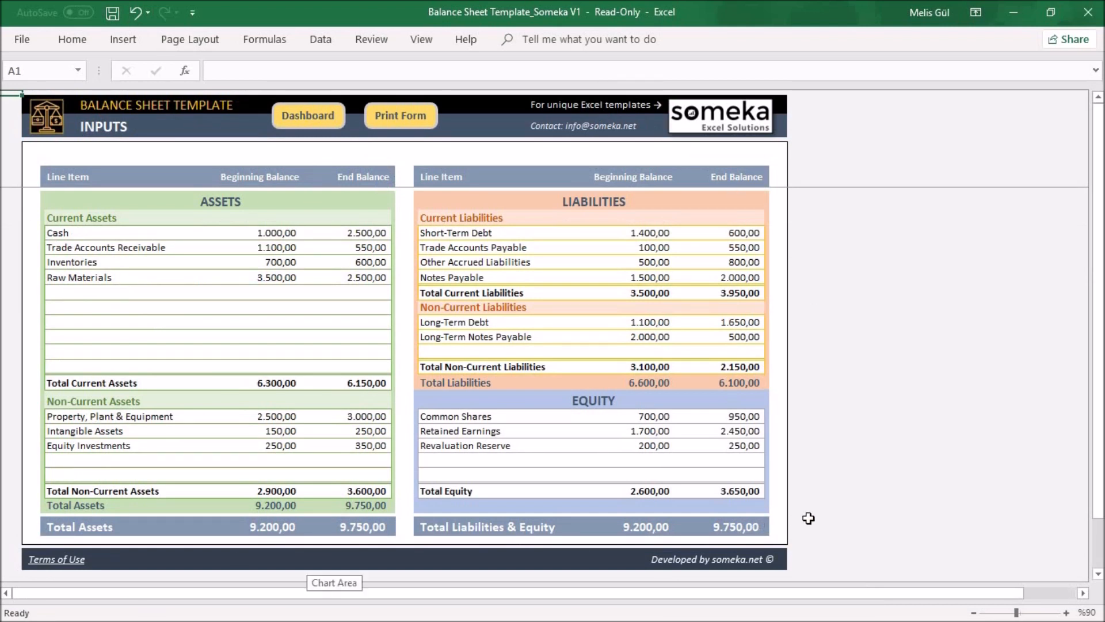